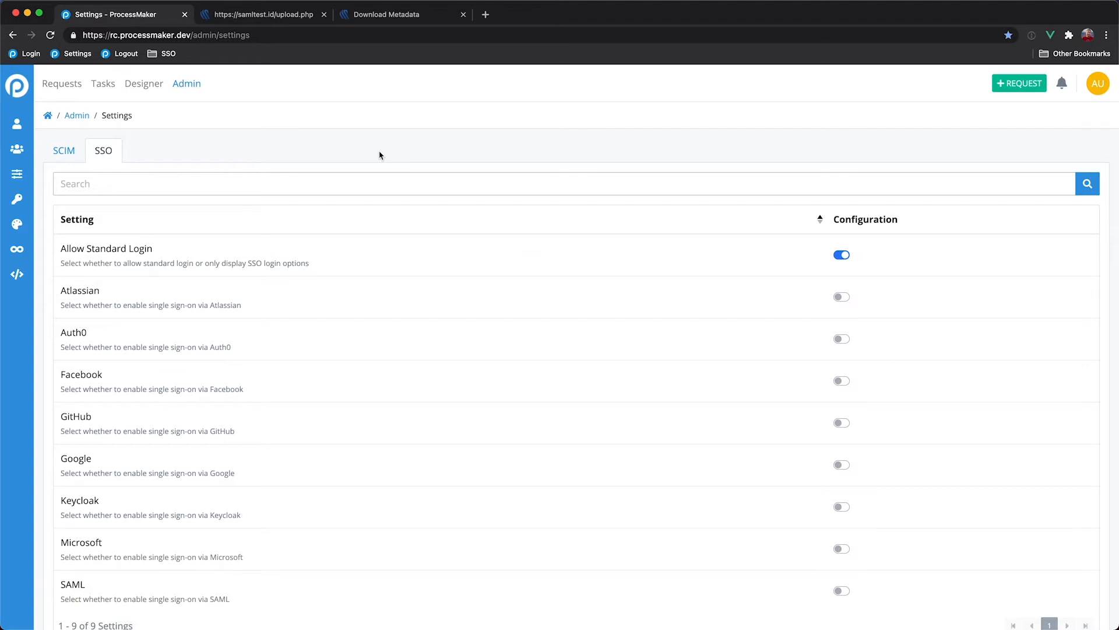
mouse_move(127, 153)
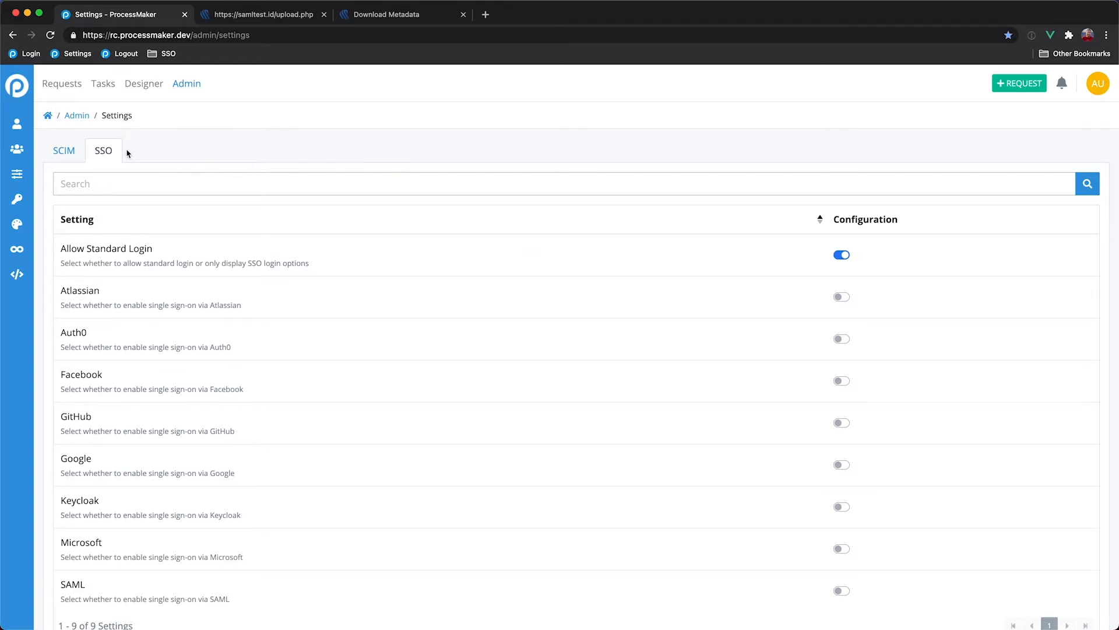
mouse_move(539, 433)
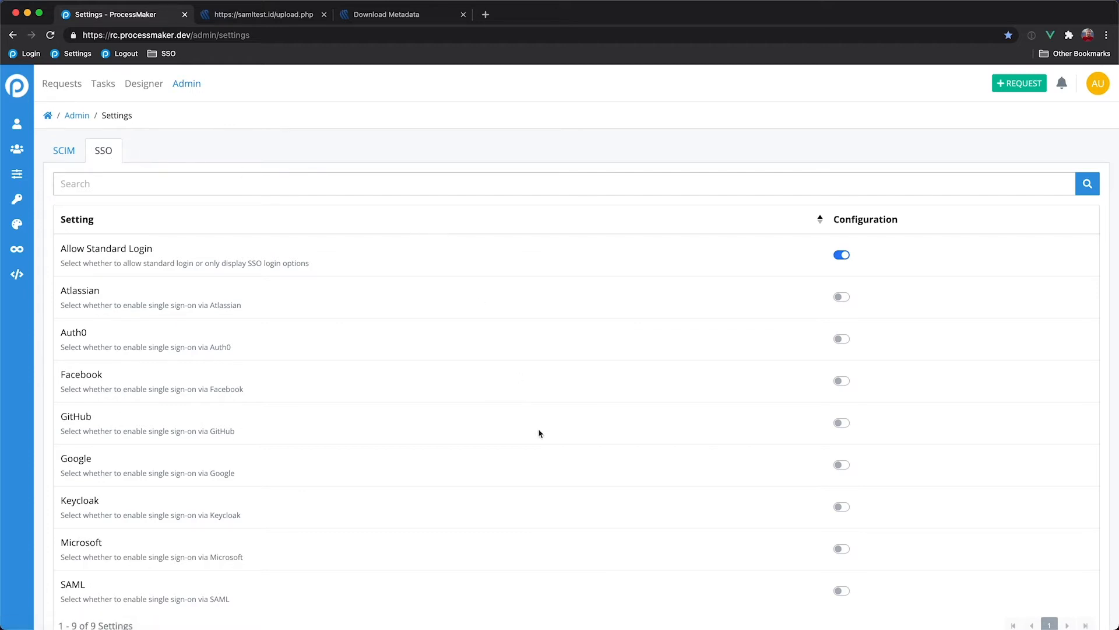
- Switch on the SAML toggle in ProcessMaker's SSO settings
click(841, 591)
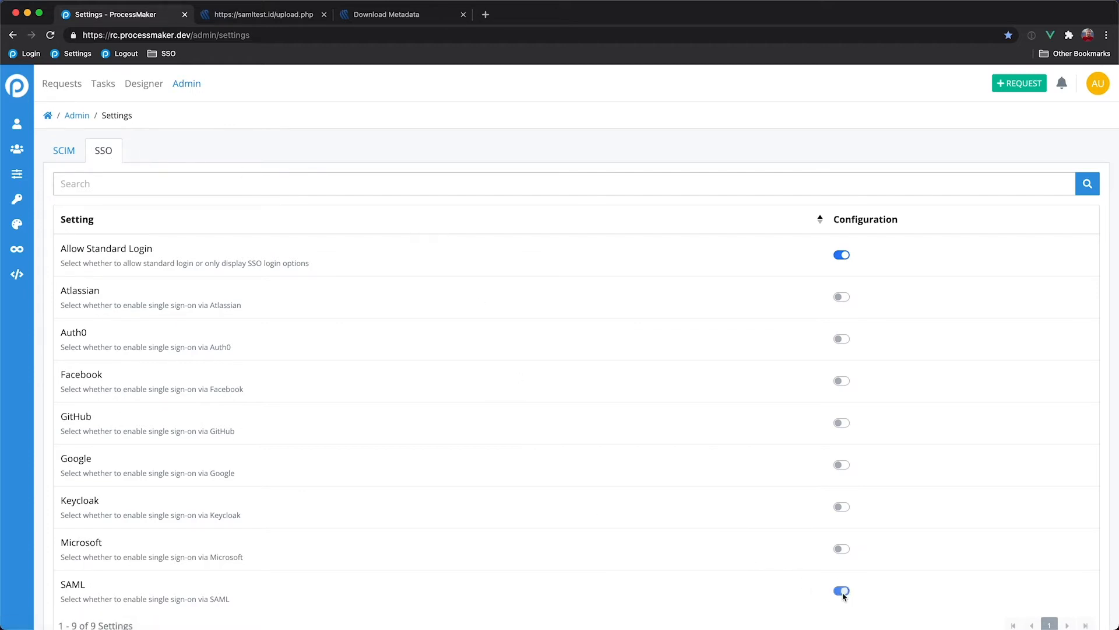
click(842, 591)
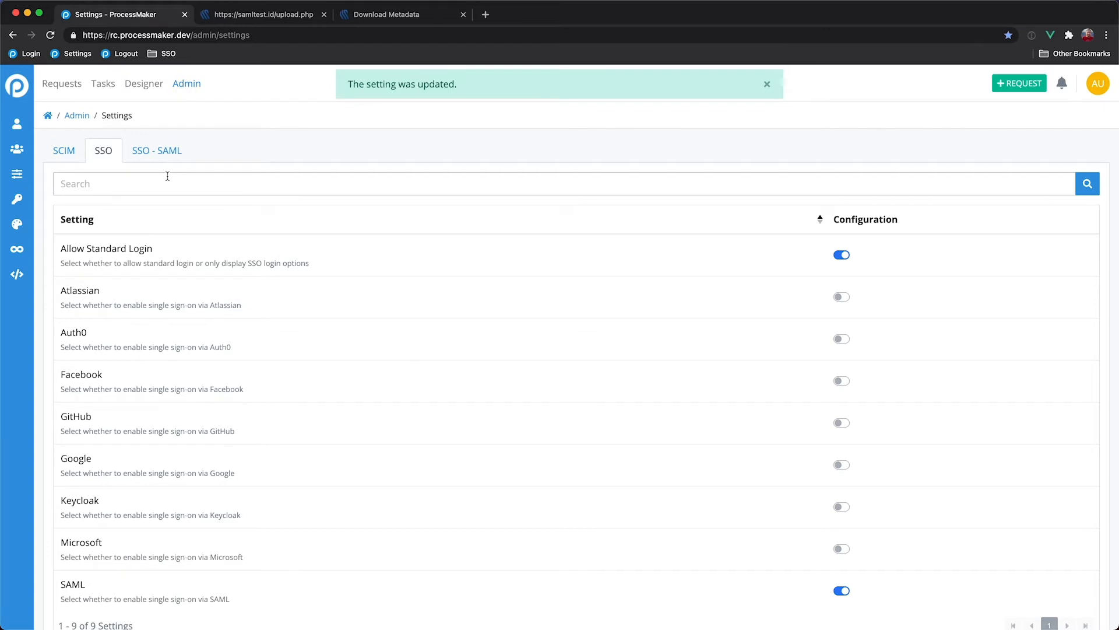
- View the SSO - SAML settings, then SAMLtest.id's IdP connection details and signing certificate
click(156, 150)
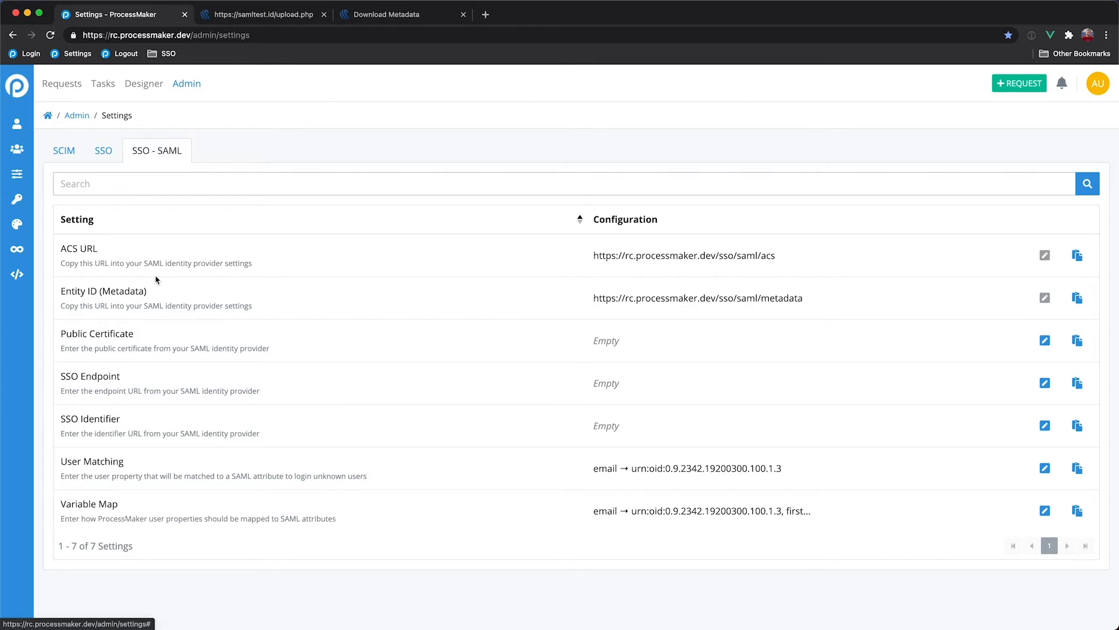
mouse_move(293, 165)
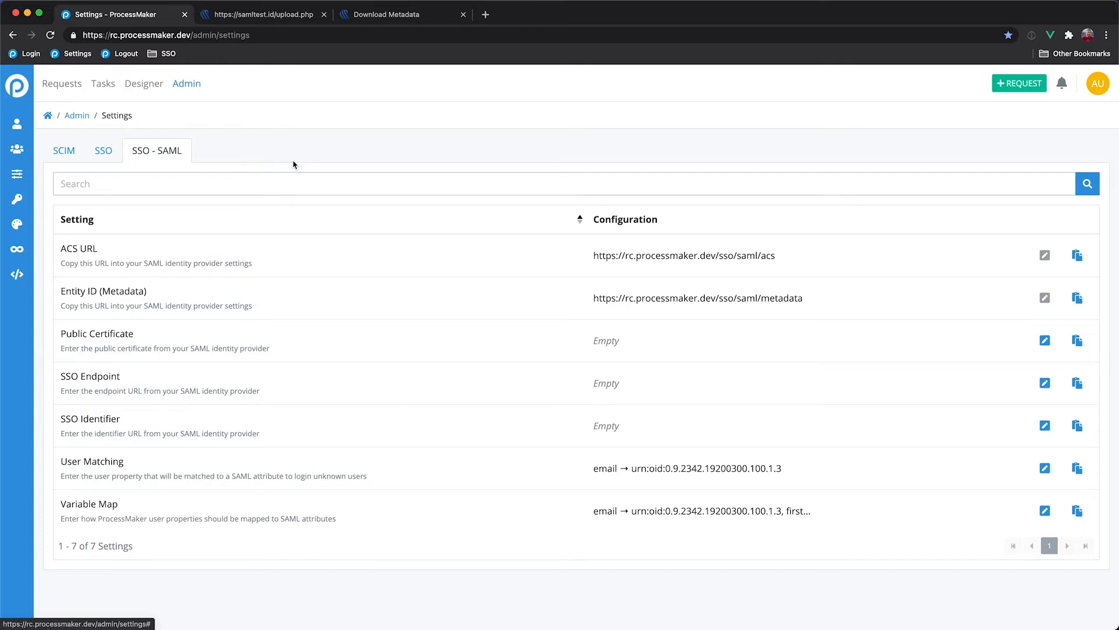
mouse_move(318, 125)
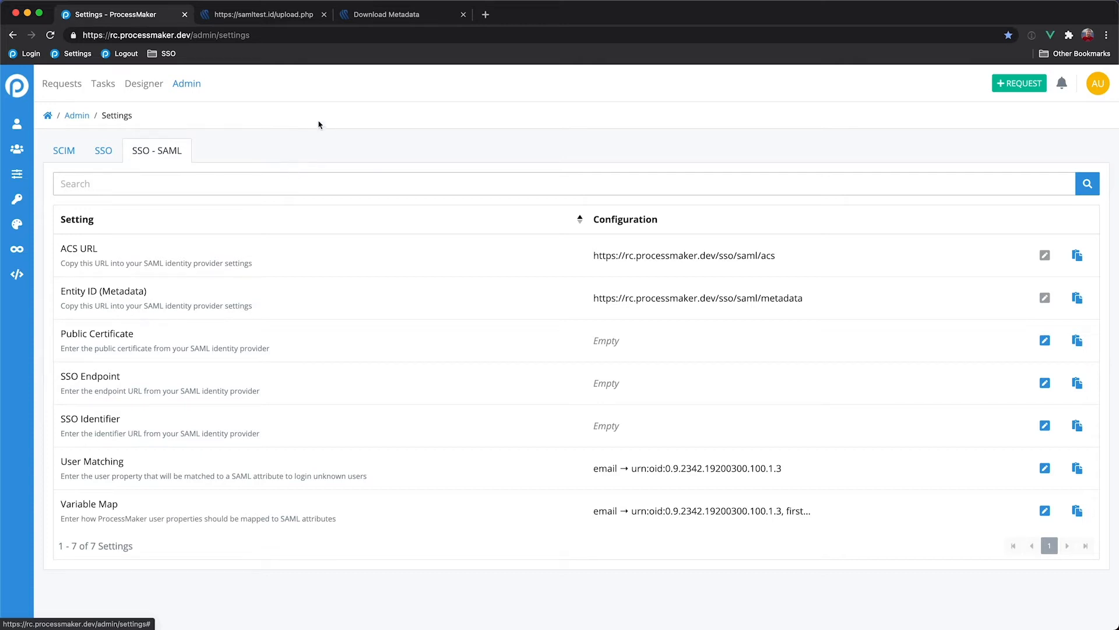
click(389, 14)
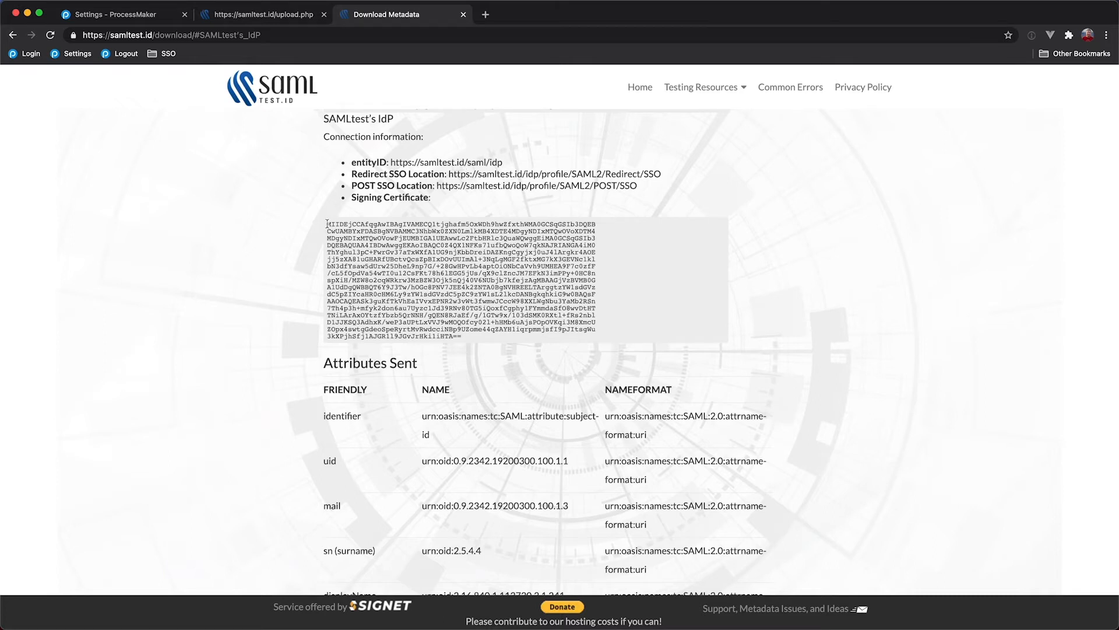
- Select SAMLtest.id's entityID URL on the Download Metadata page for copying
click(122, 14)
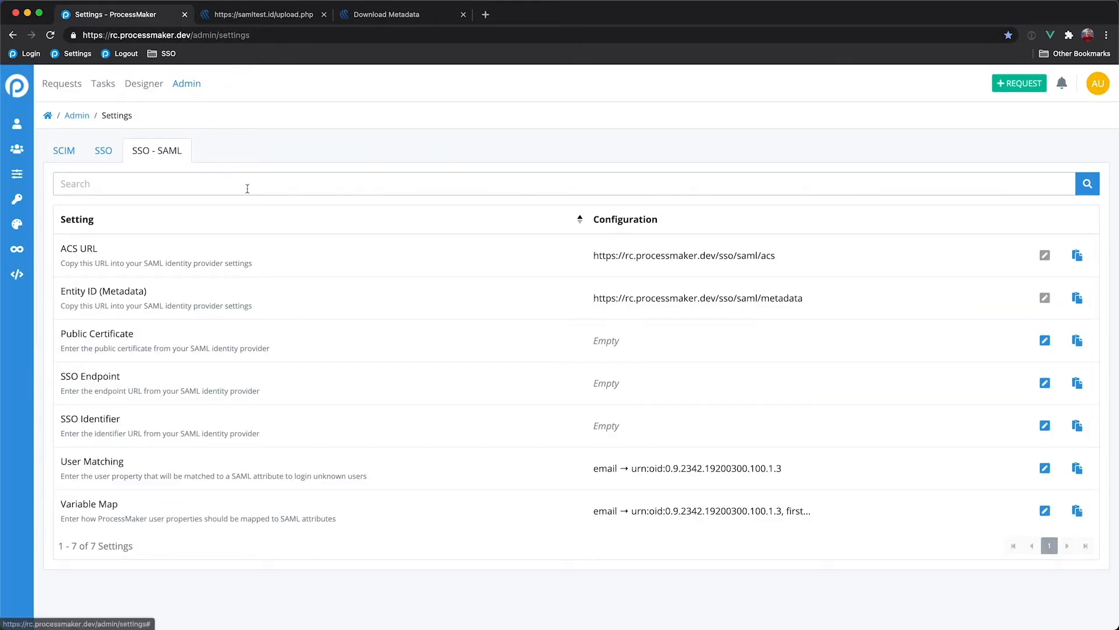
mouse_move(111, 411)
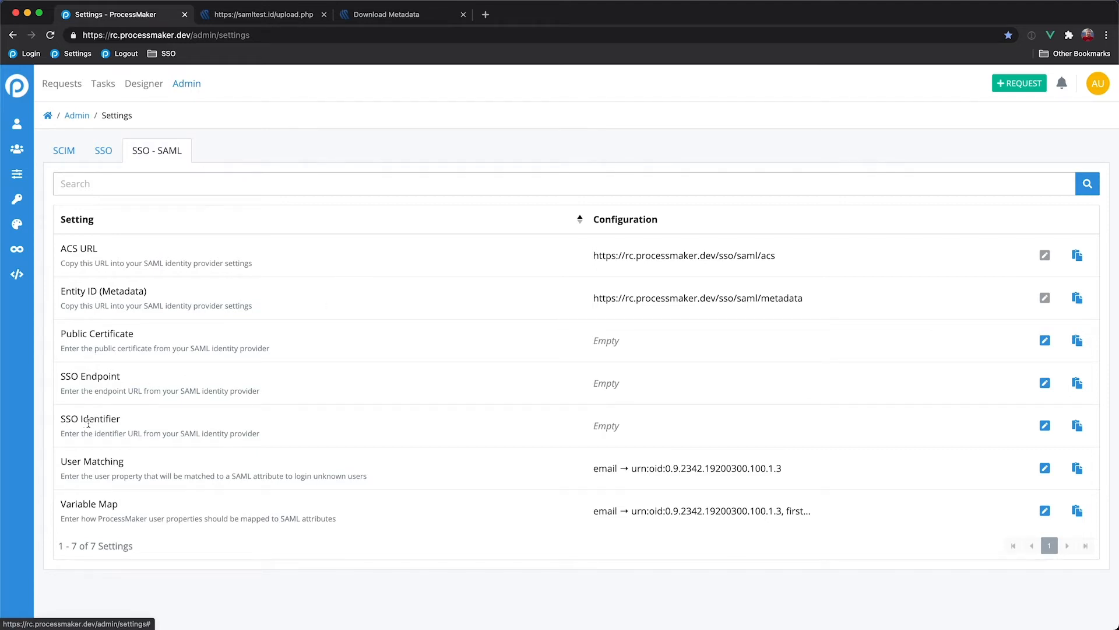
mouse_move(130, 376)
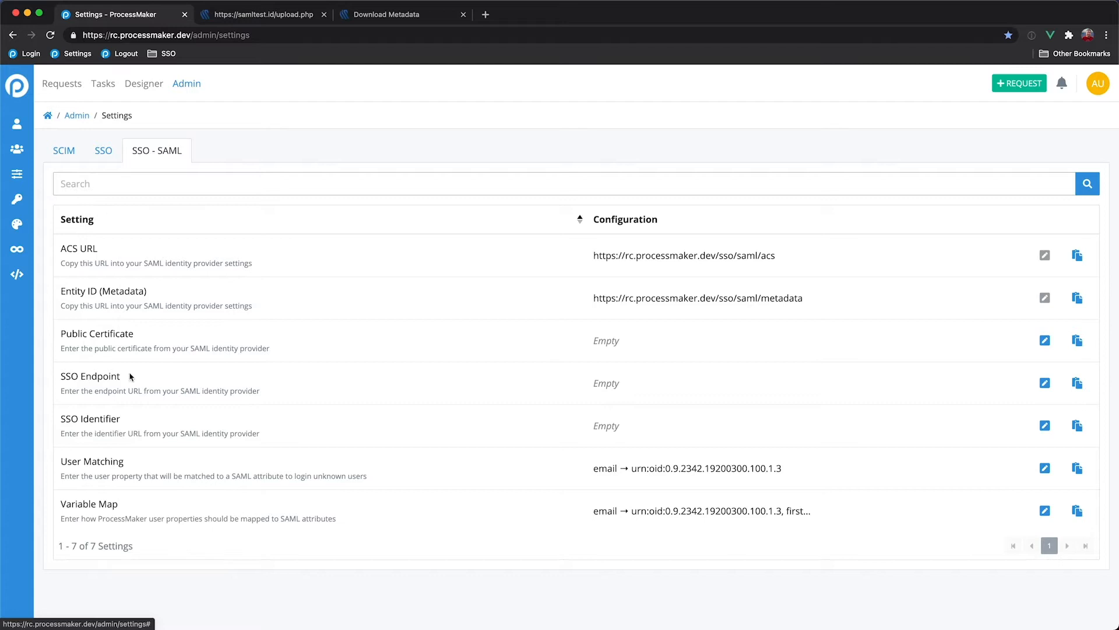
mouse_move(173, 378)
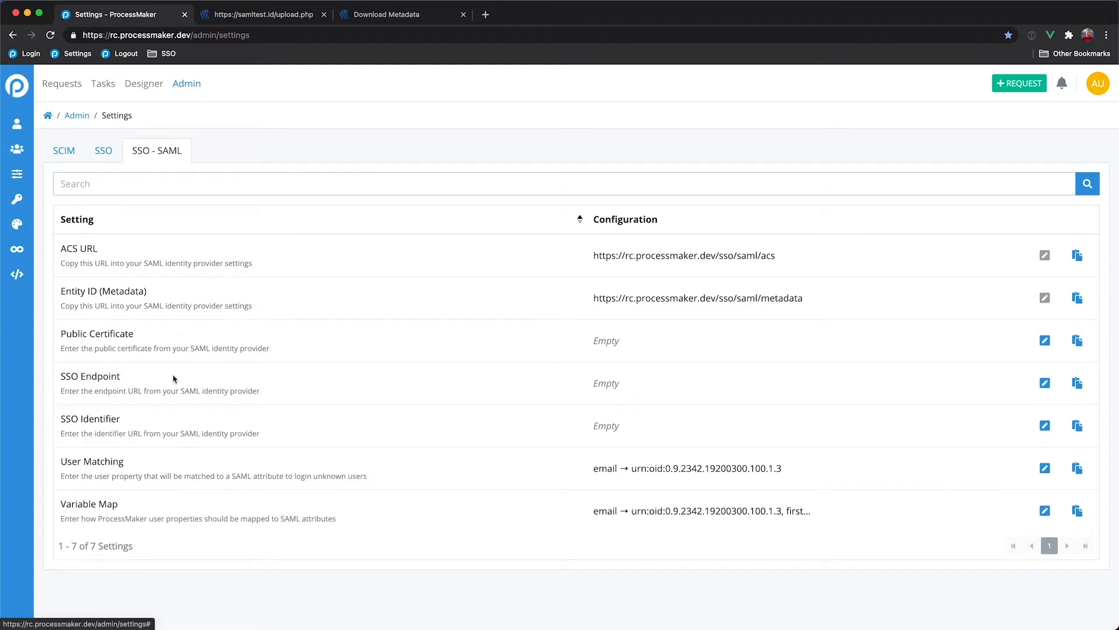
click(389, 14)
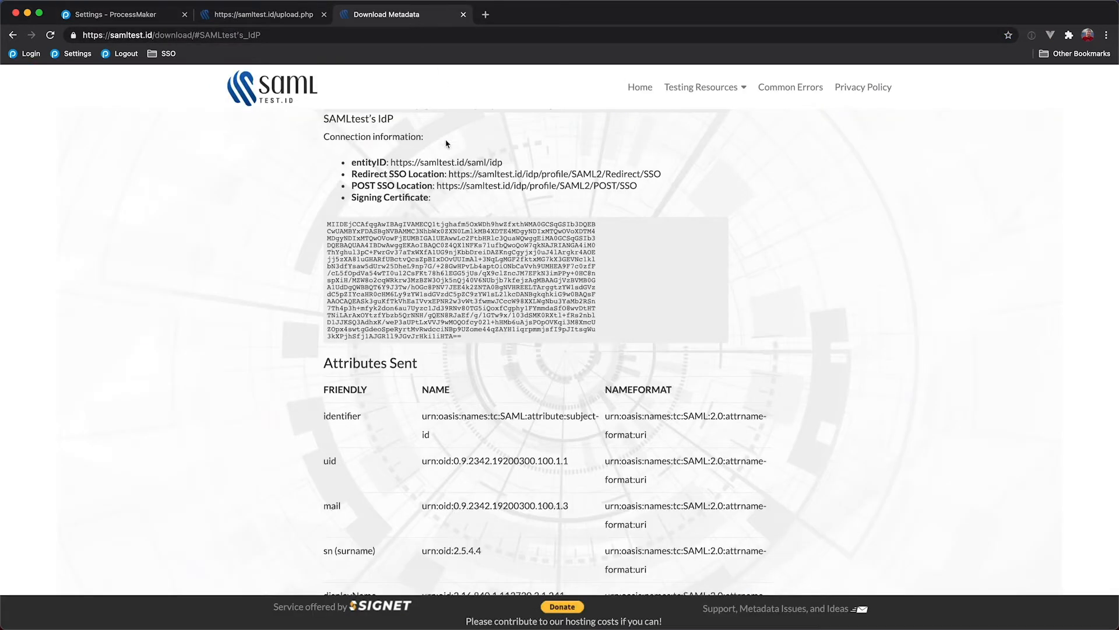
double_click(445, 162)
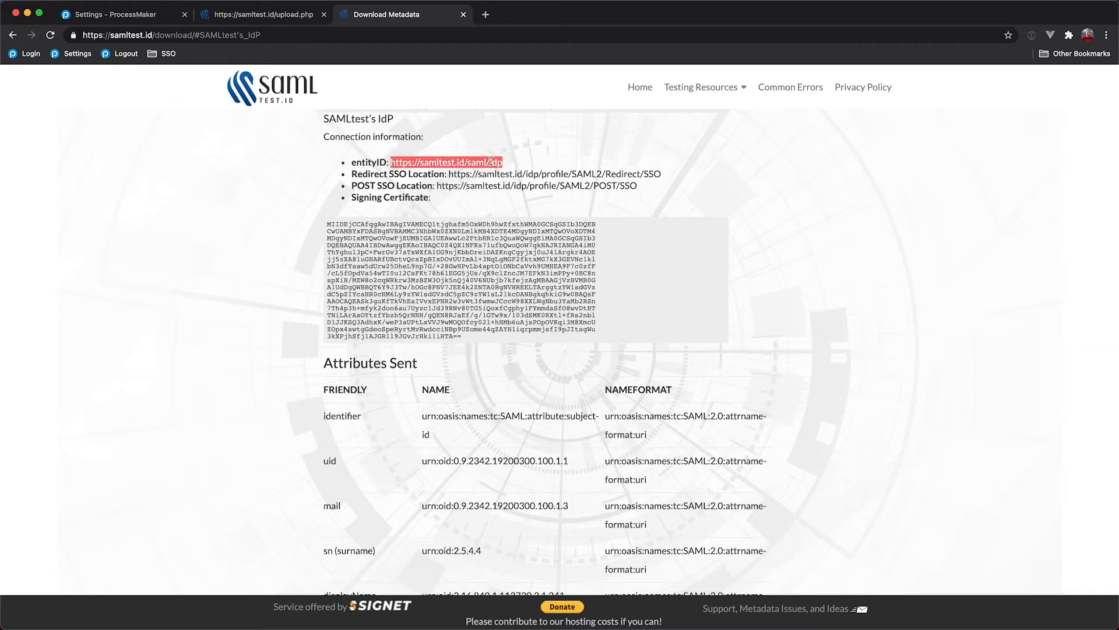
mouse_move(304, 140)
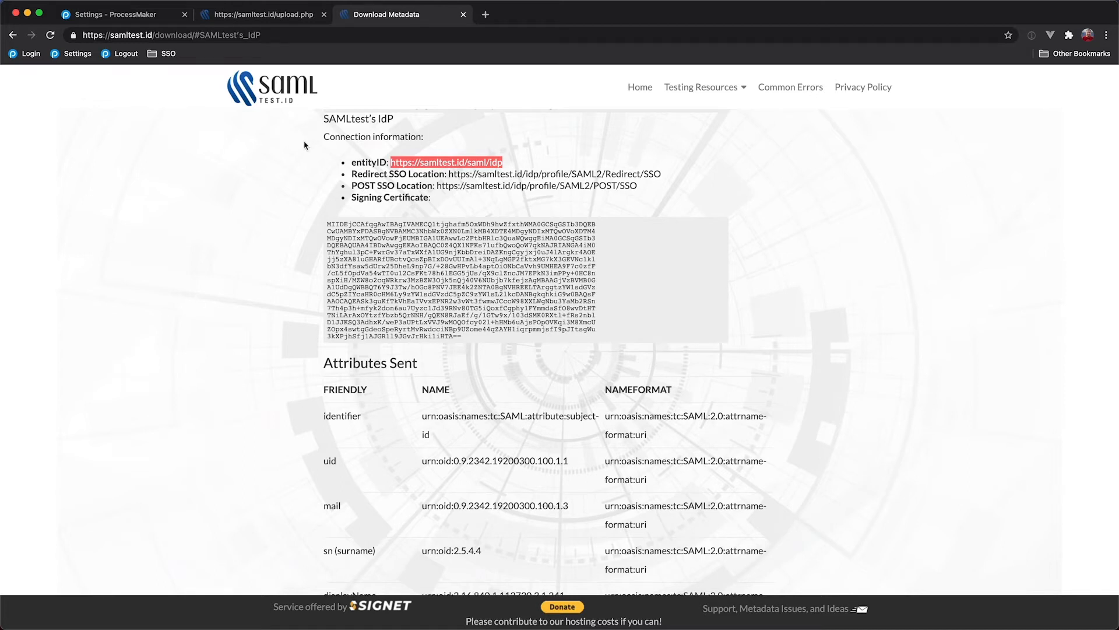
mouse_move(333, 152)
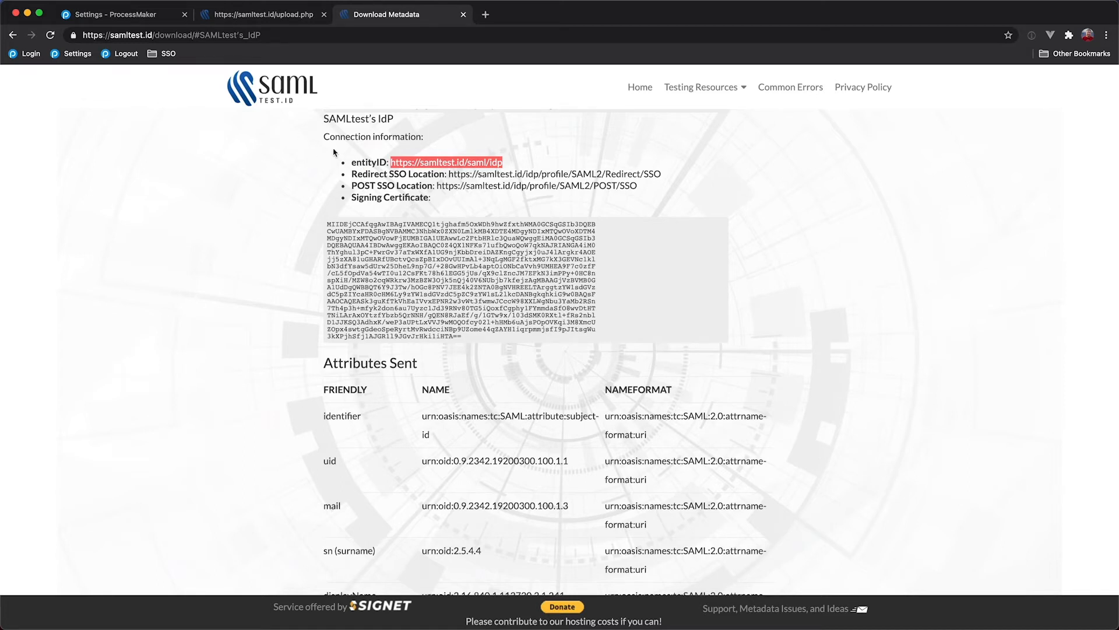
mouse_move(455, 162)
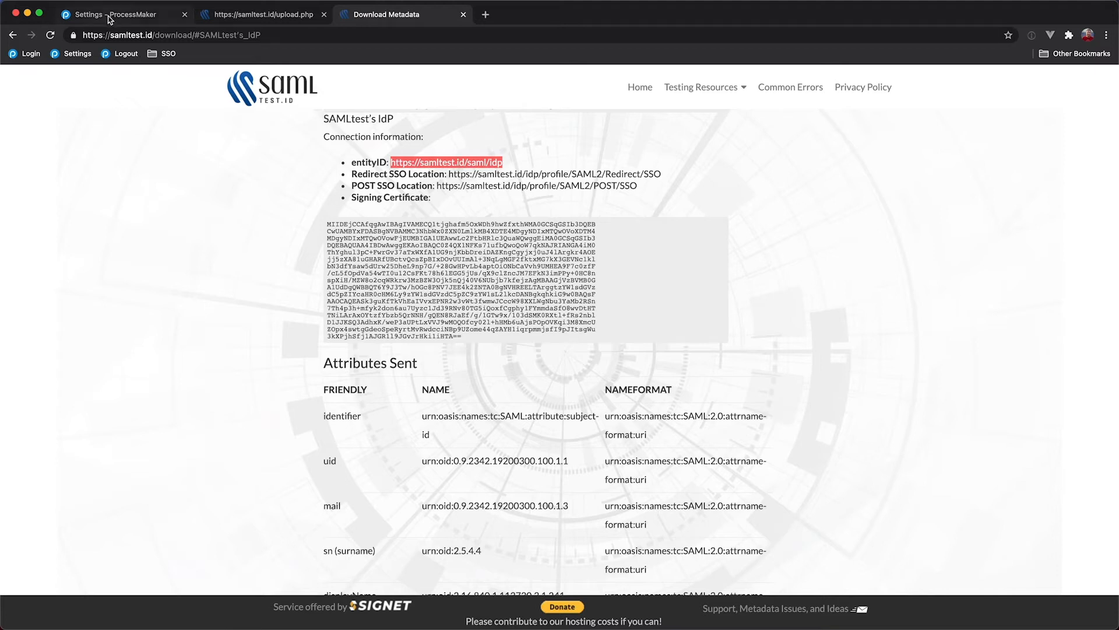
click(122, 14)
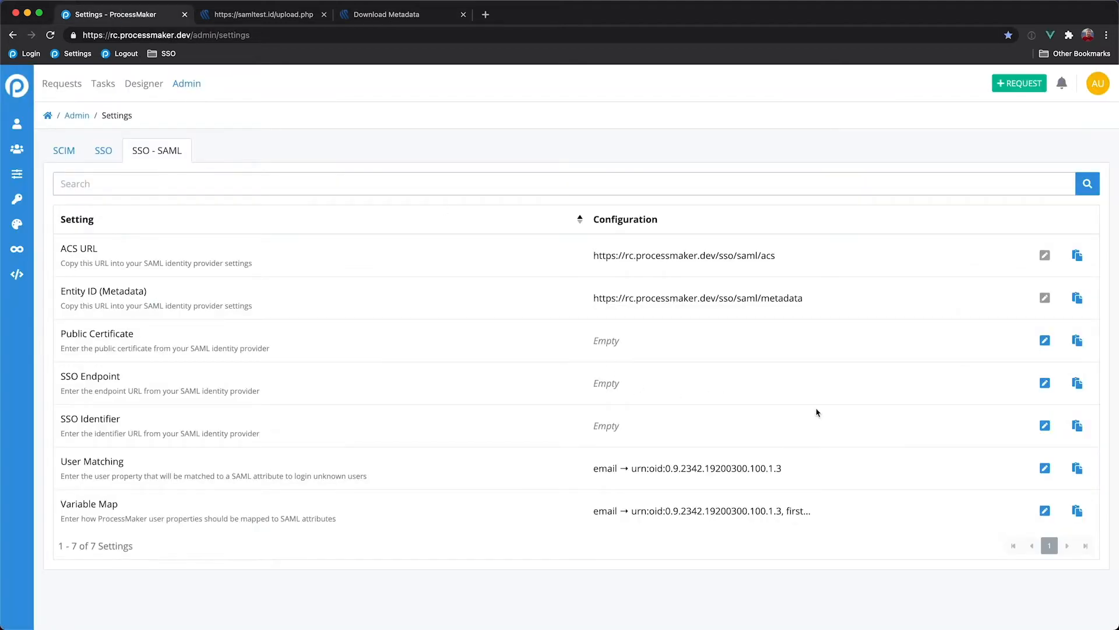
mouse_move(1044, 425)
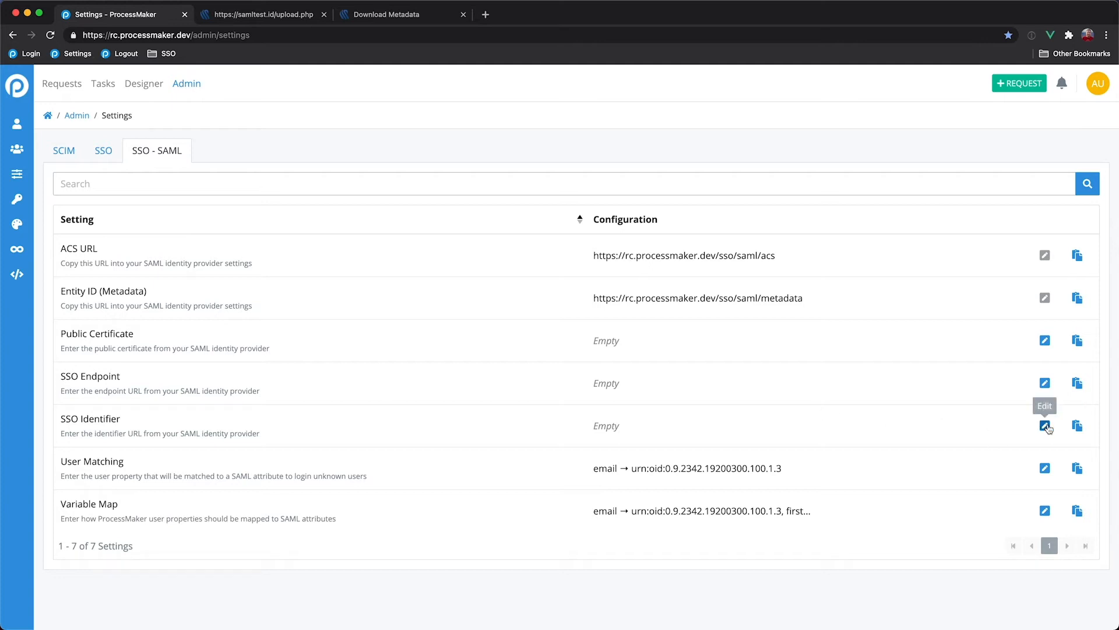
click(1044, 426)
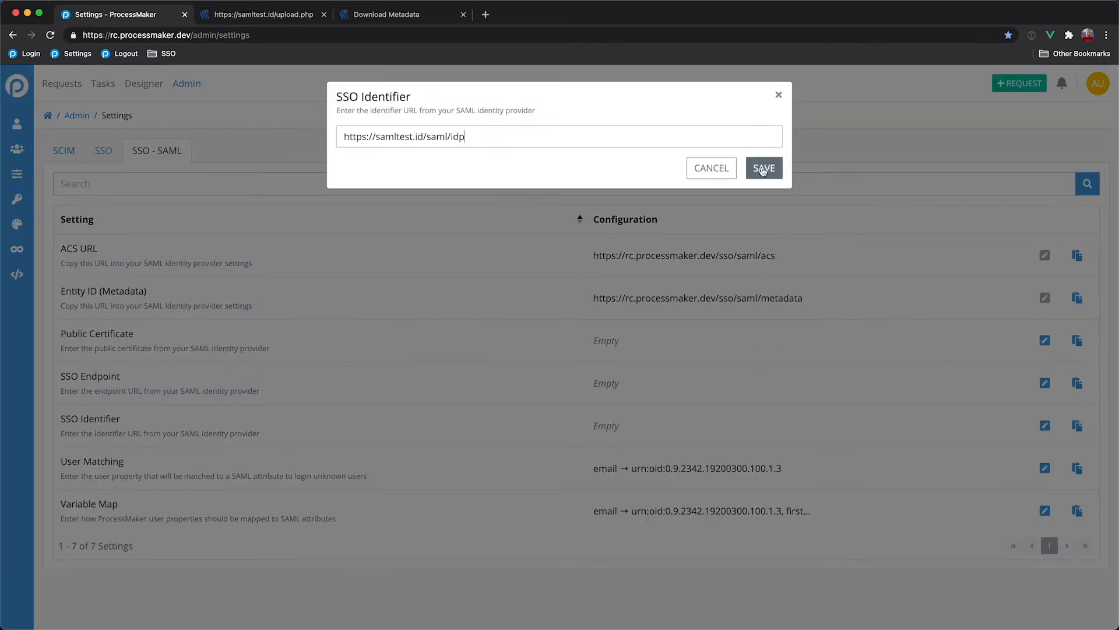
click(763, 167)
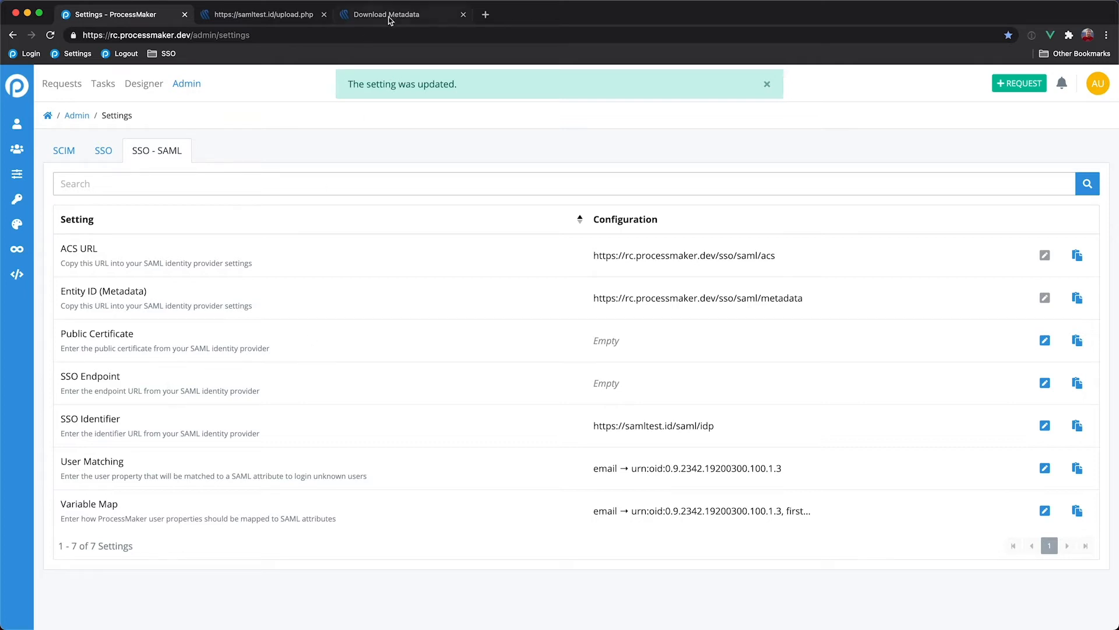
click(389, 14)
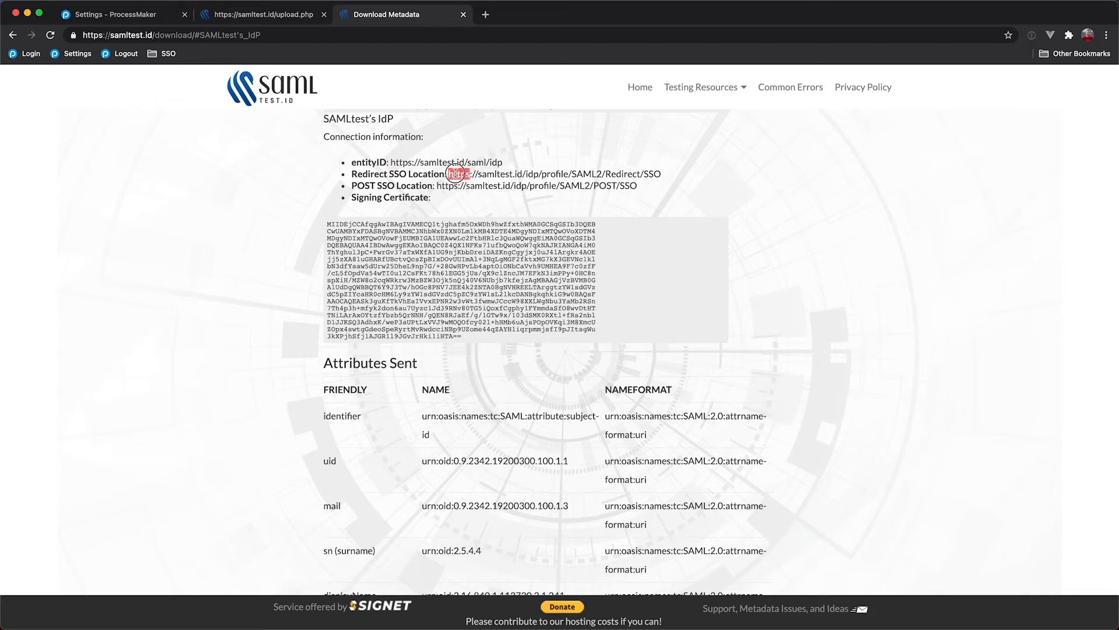
- Save SAMLtest's Redirect SSO Location URL as ProcessMaker's SSO Endpoint
click(115, 14)
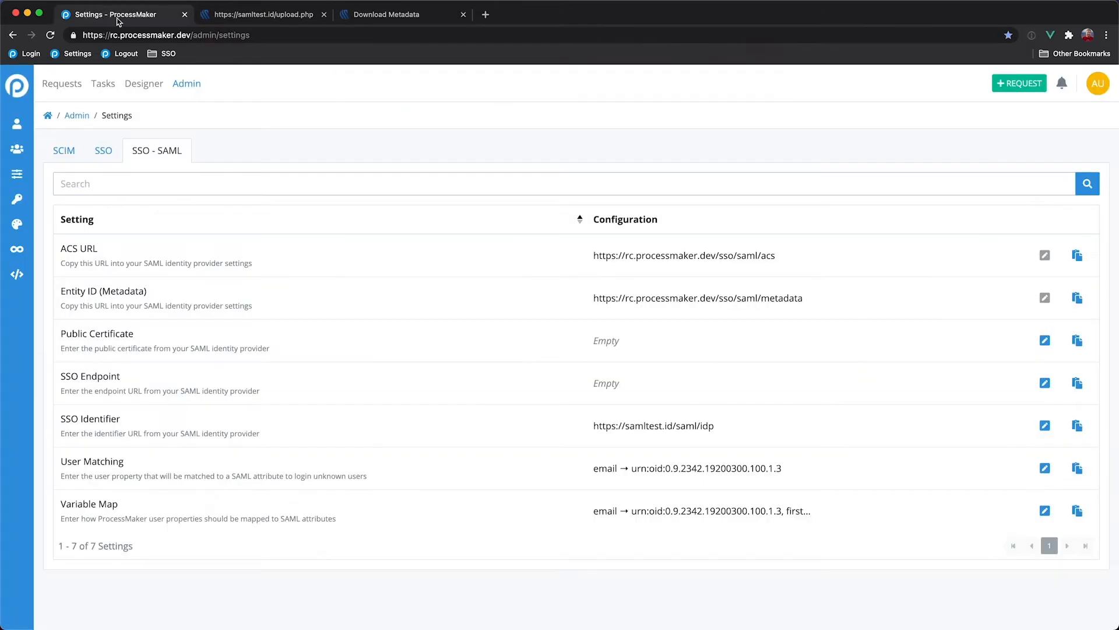
click(1044, 382)
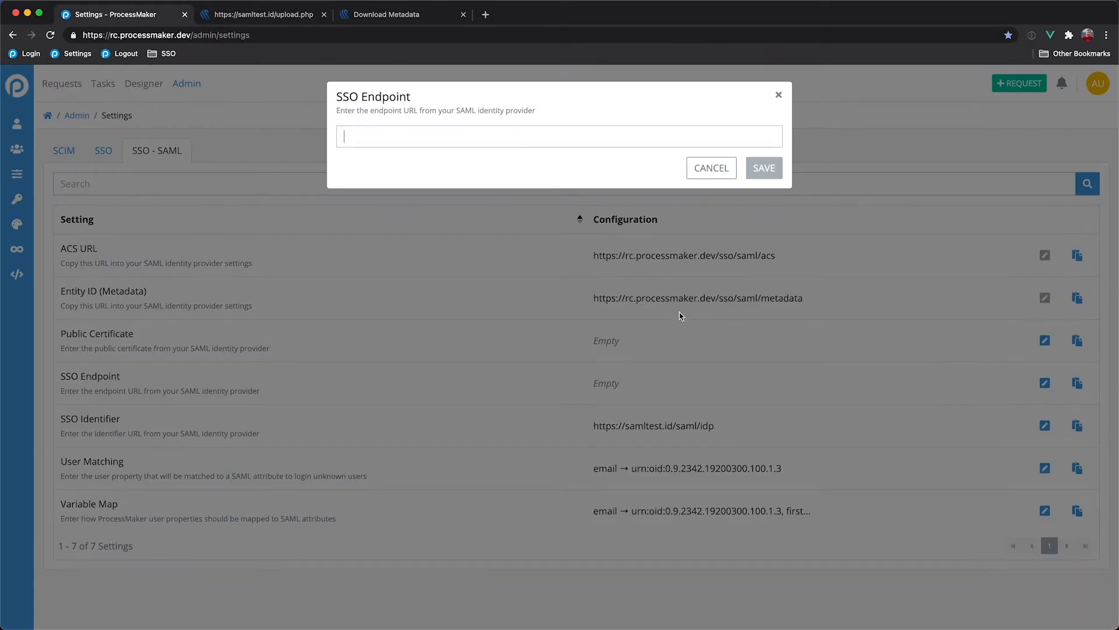
click(763, 168)
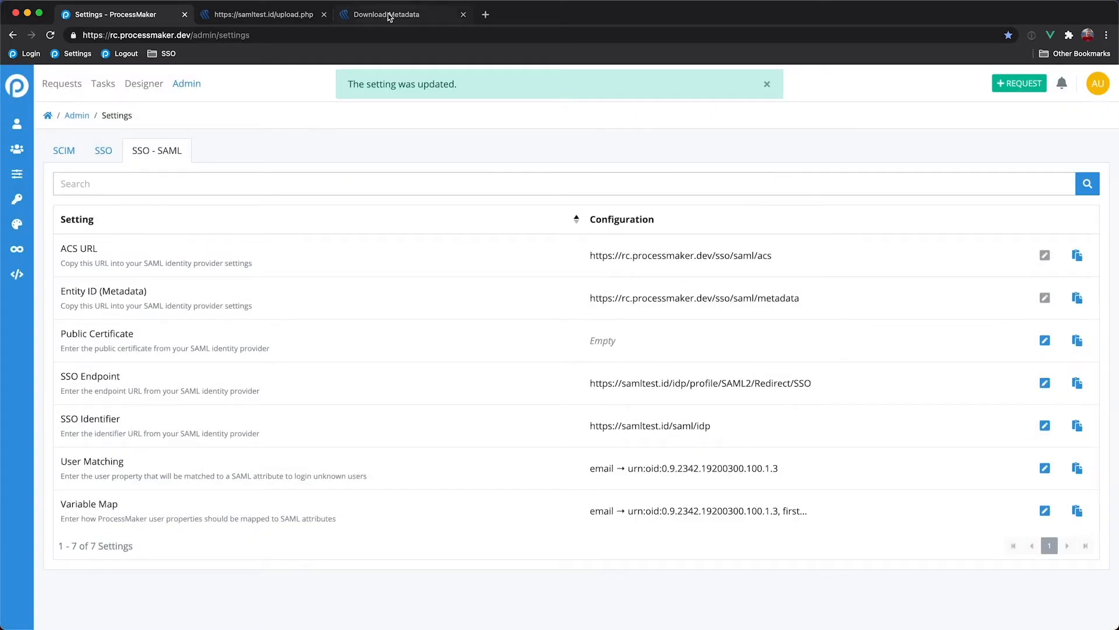
click(388, 14)
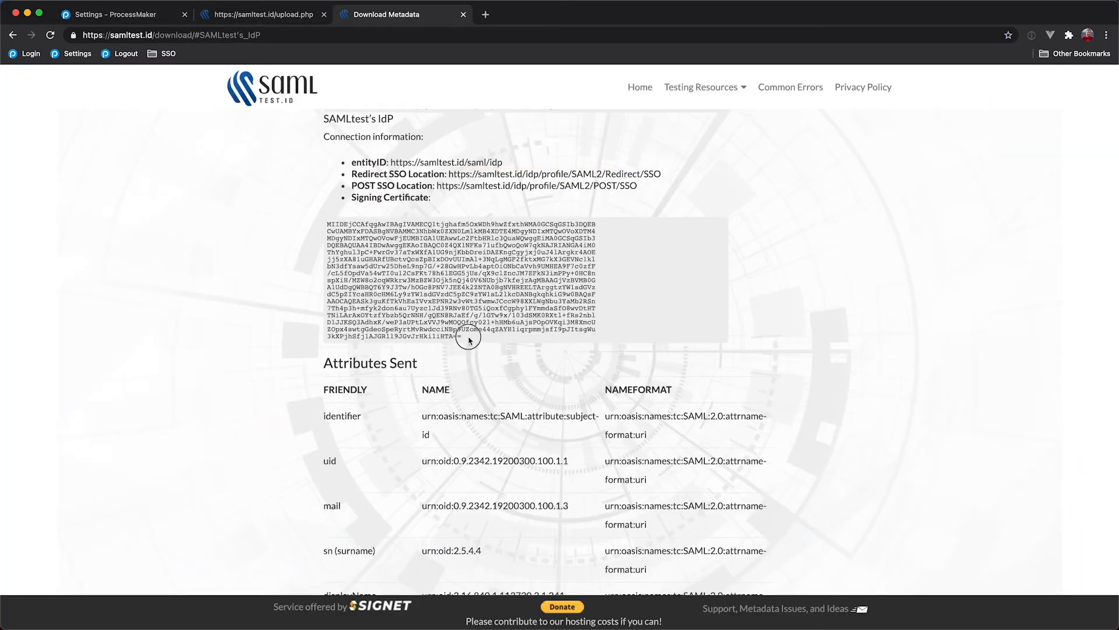
- Copy SAMLtest's signing certificate and save it as ProcessMaker's Public Certificate
triple_click(462, 279)
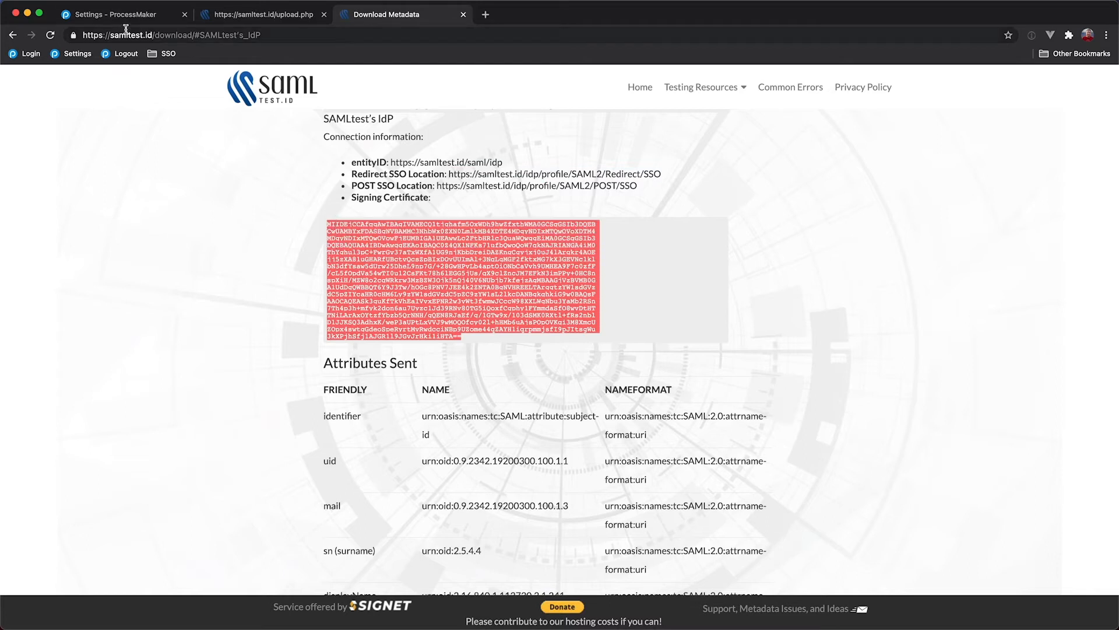
click(114, 14)
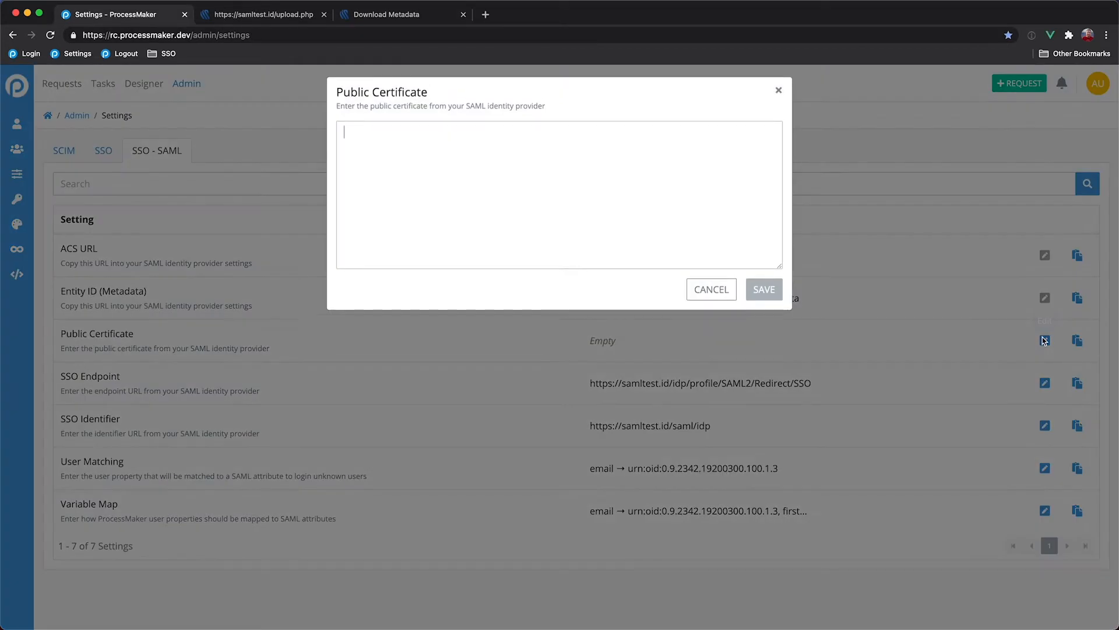
text(MIIDEjCCAfqgAwIBAgIVAMECQ1tjghafm5OxWDh9hwZfxthWMA0GCSqGSIb3DQEB)
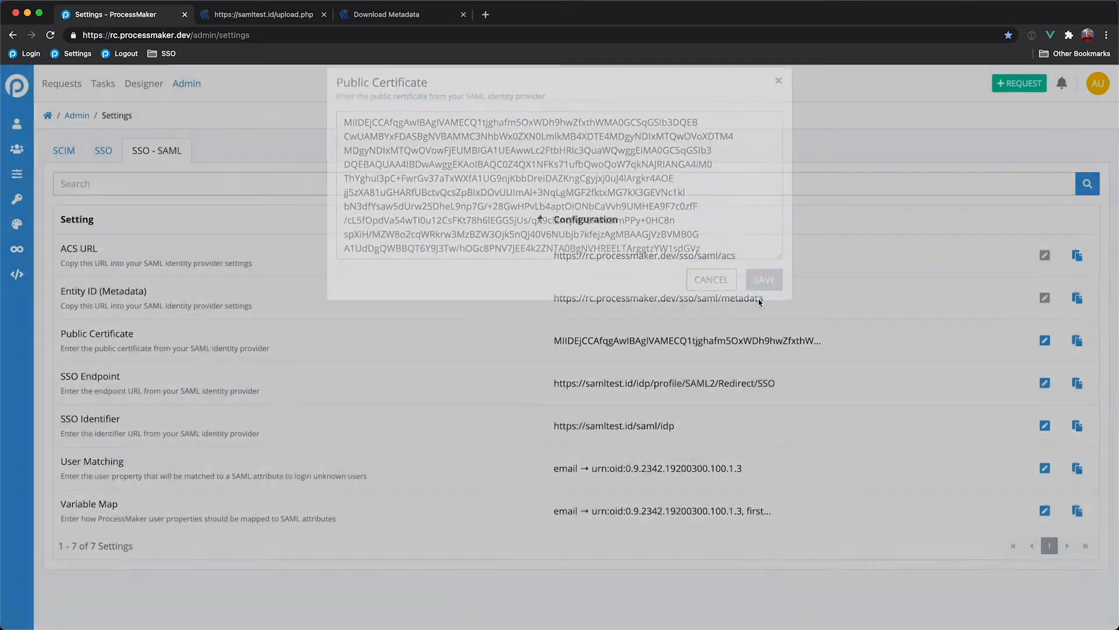
click(763, 279)
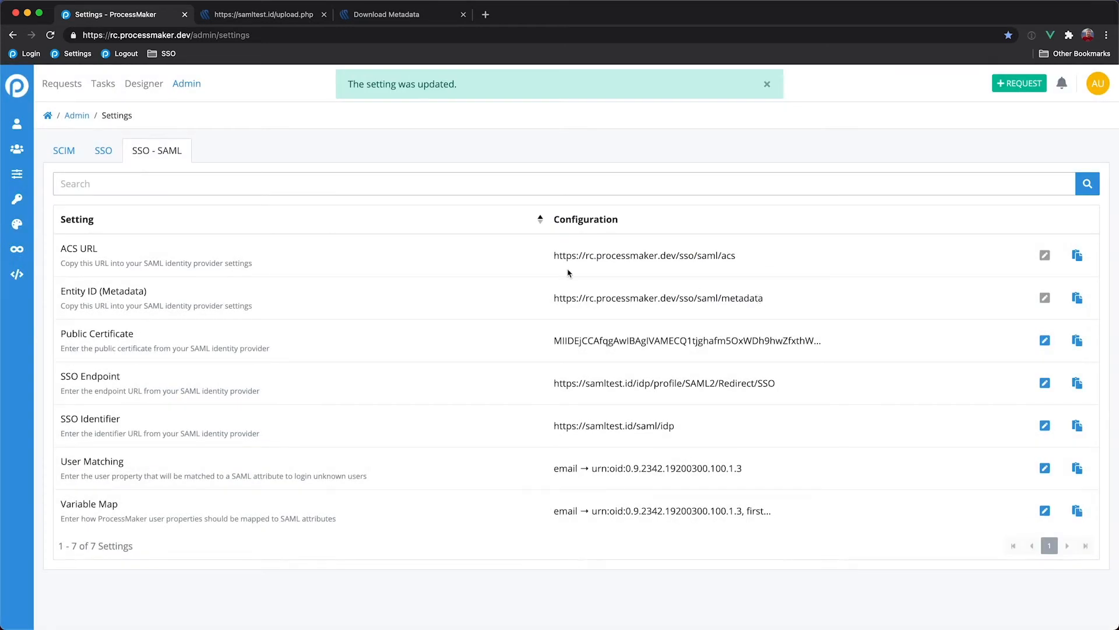
mouse_move(303, 60)
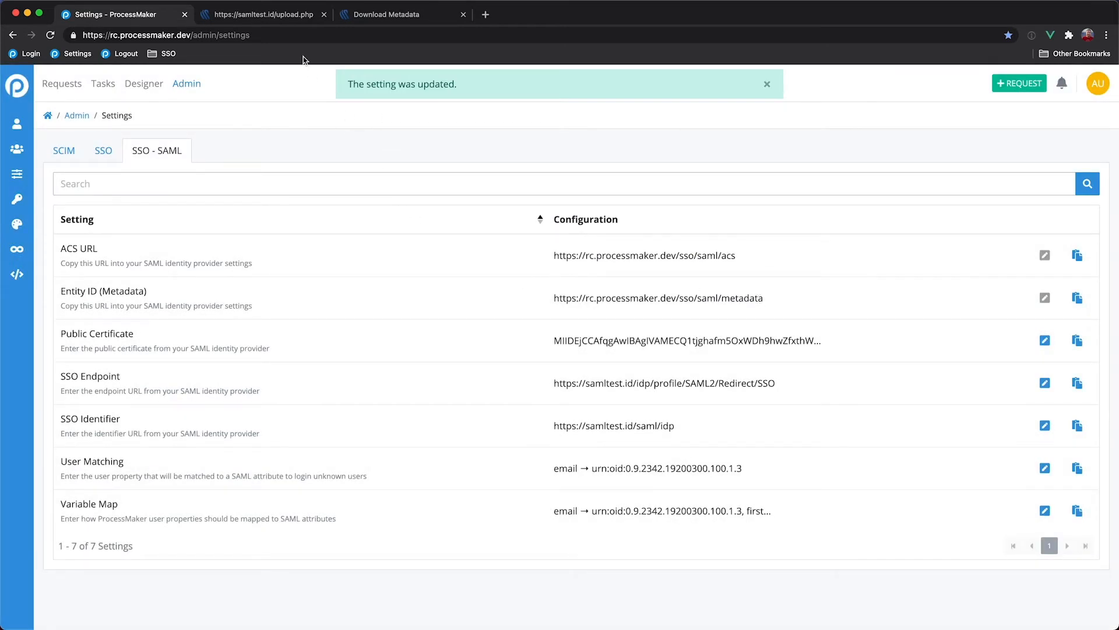
mouse_move(284, 14)
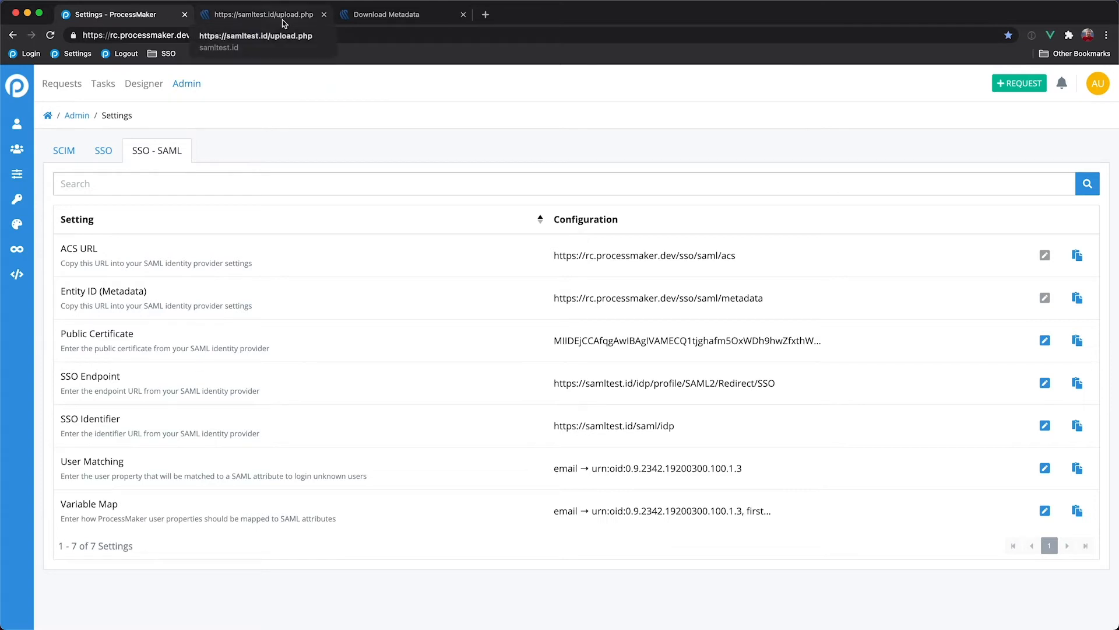
- Copy ProcessMaker's Entity ID and FETCH it into SAMLtest's metadata upload form
click(260, 14)
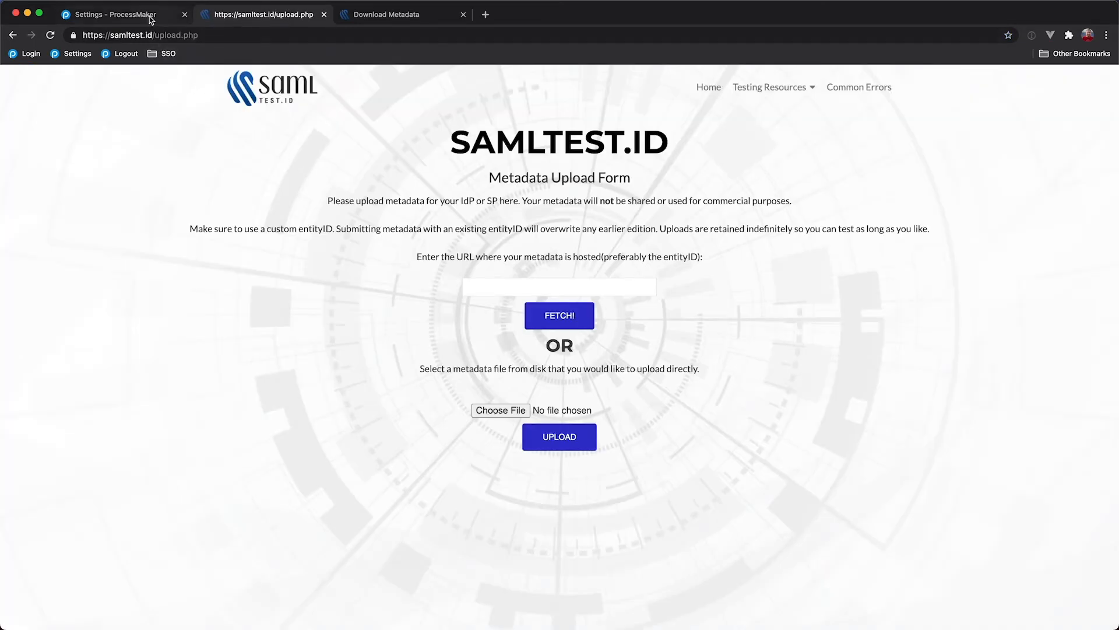
click(114, 14)
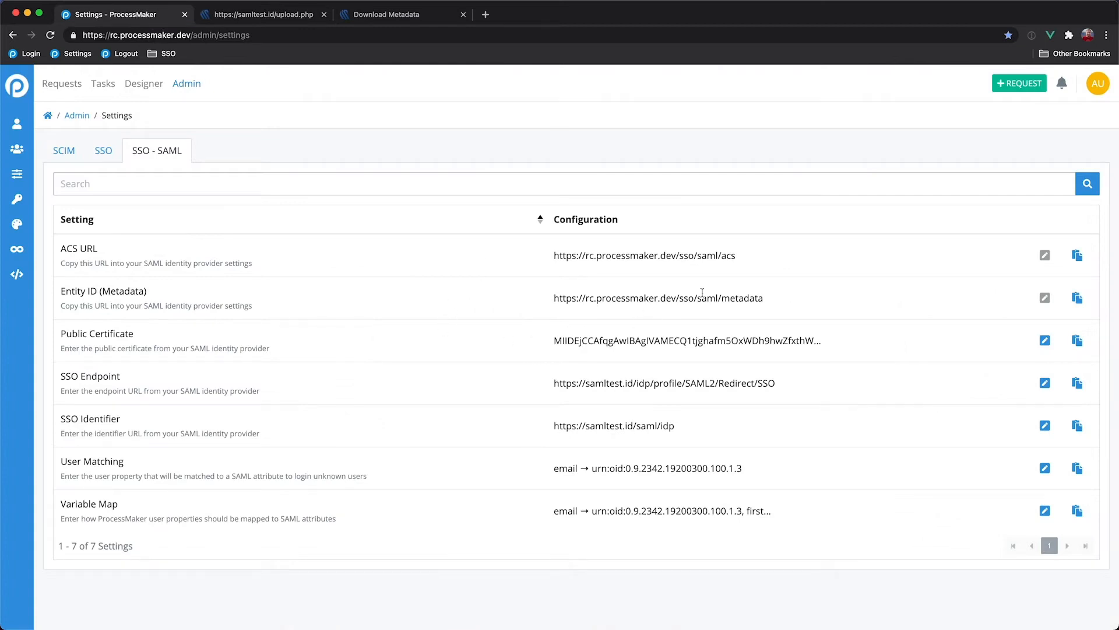
mouse_move(1077, 298)
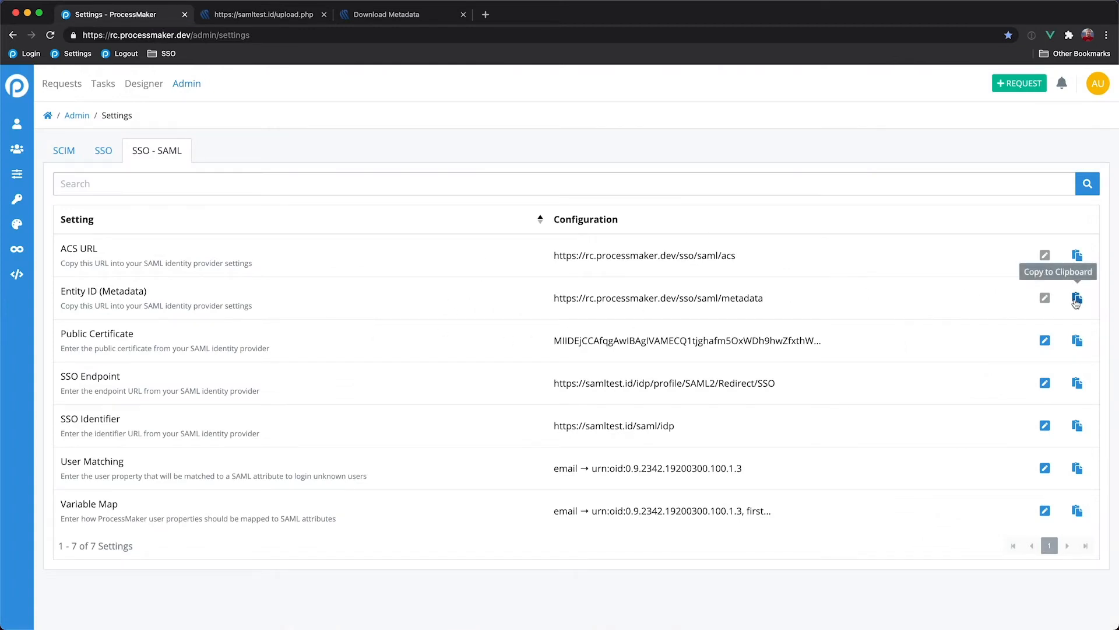
click(1077, 298)
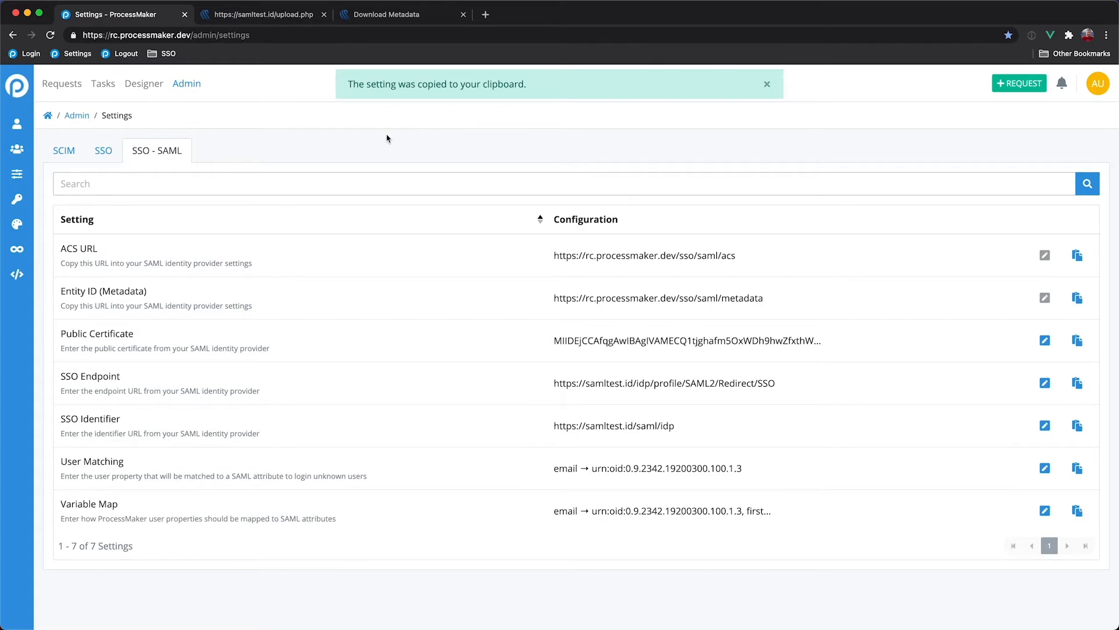
click(263, 14)
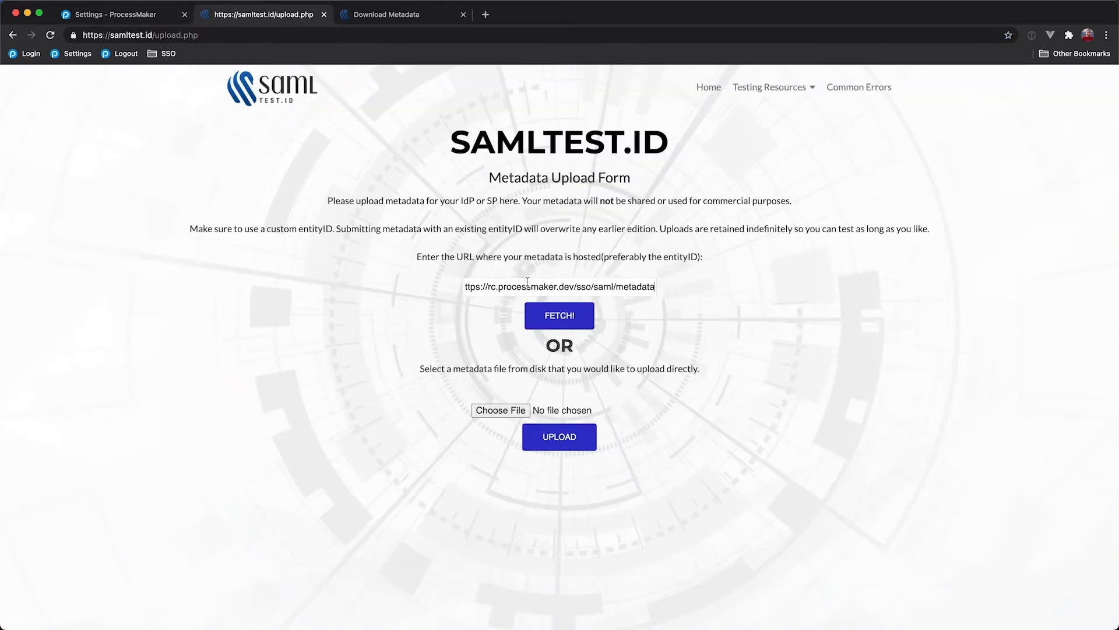
click(559, 315)
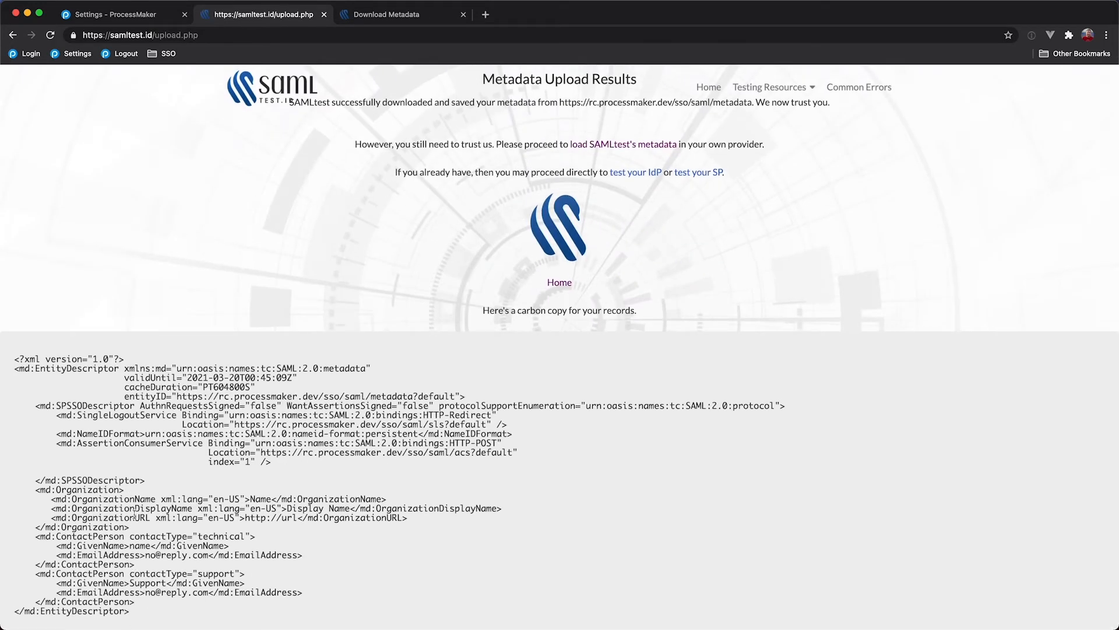
mouse_move(141, 31)
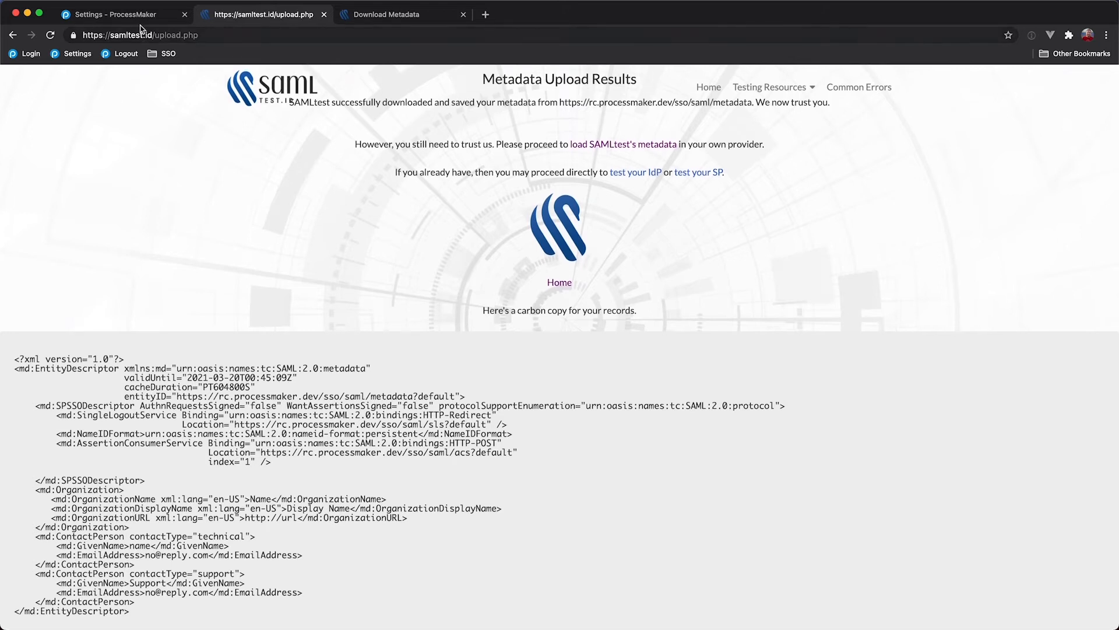
click(115, 14)
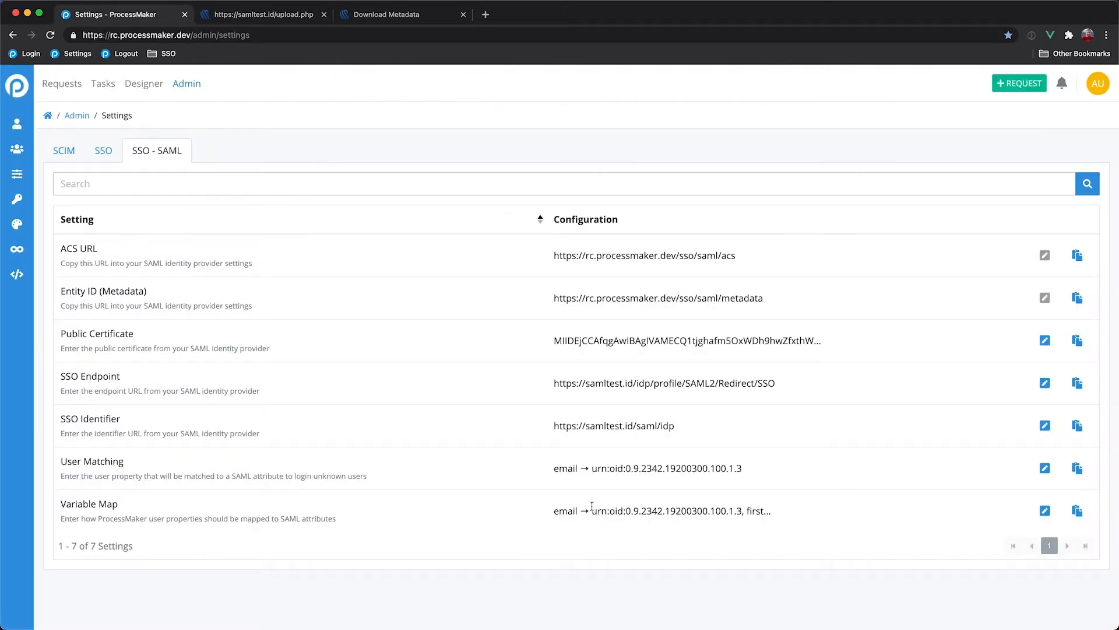
mouse_move(457, 576)
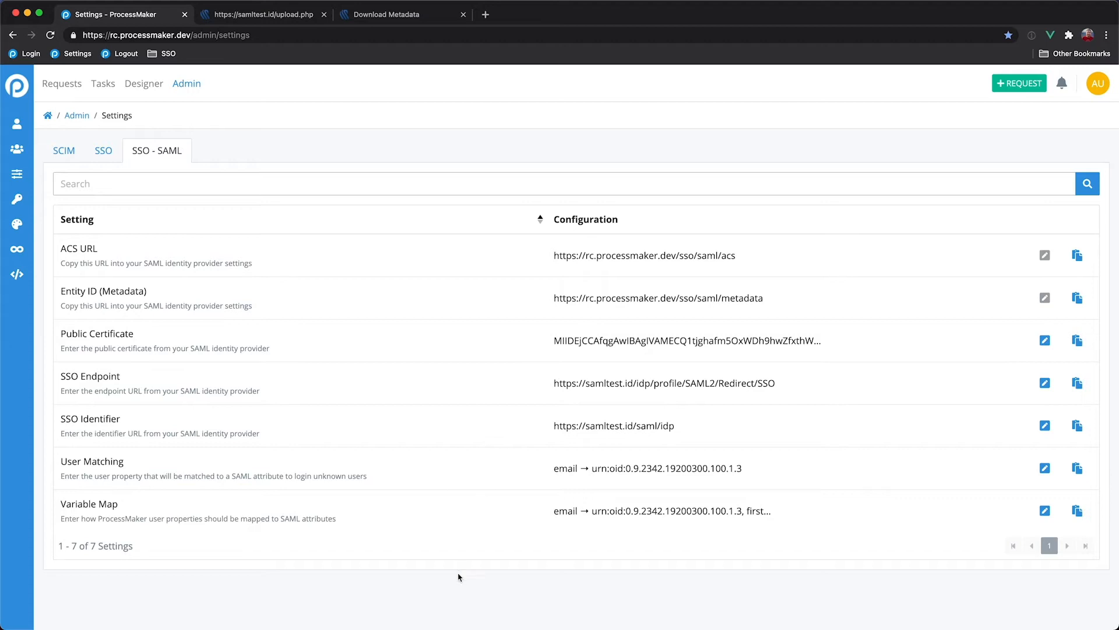
mouse_move(347, 475)
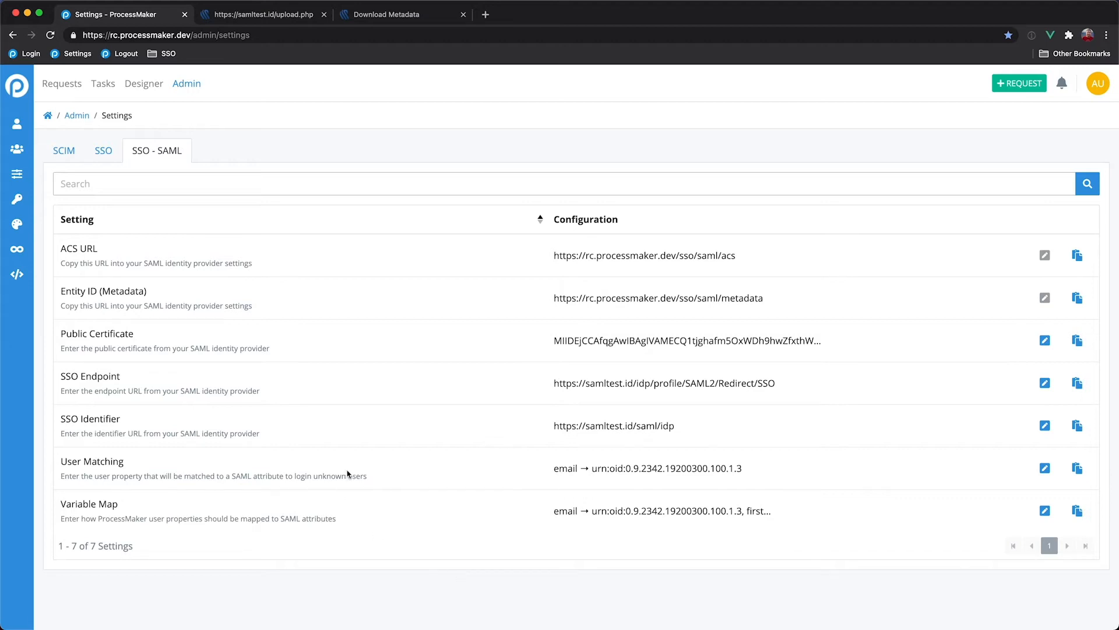
mouse_move(992, 515)
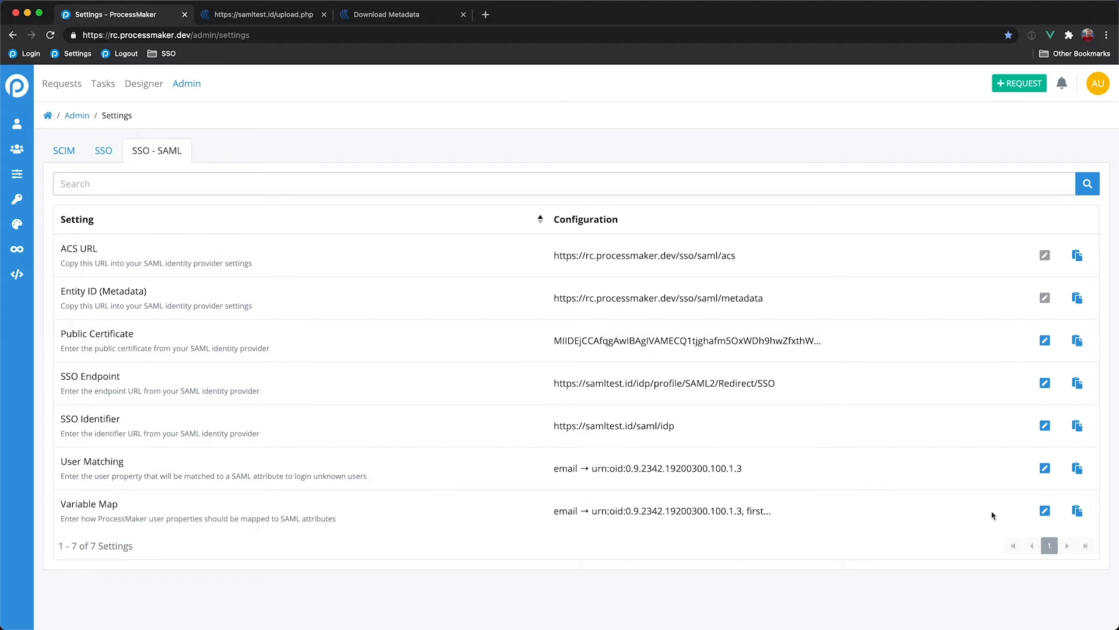
click(1044, 510)
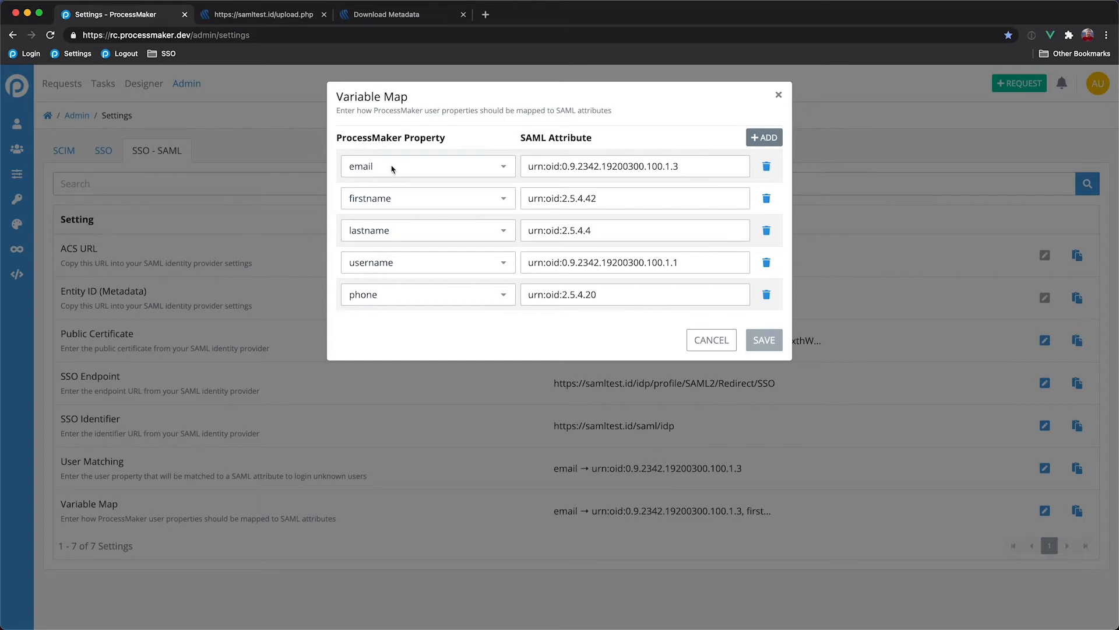
mouse_move(535, 146)
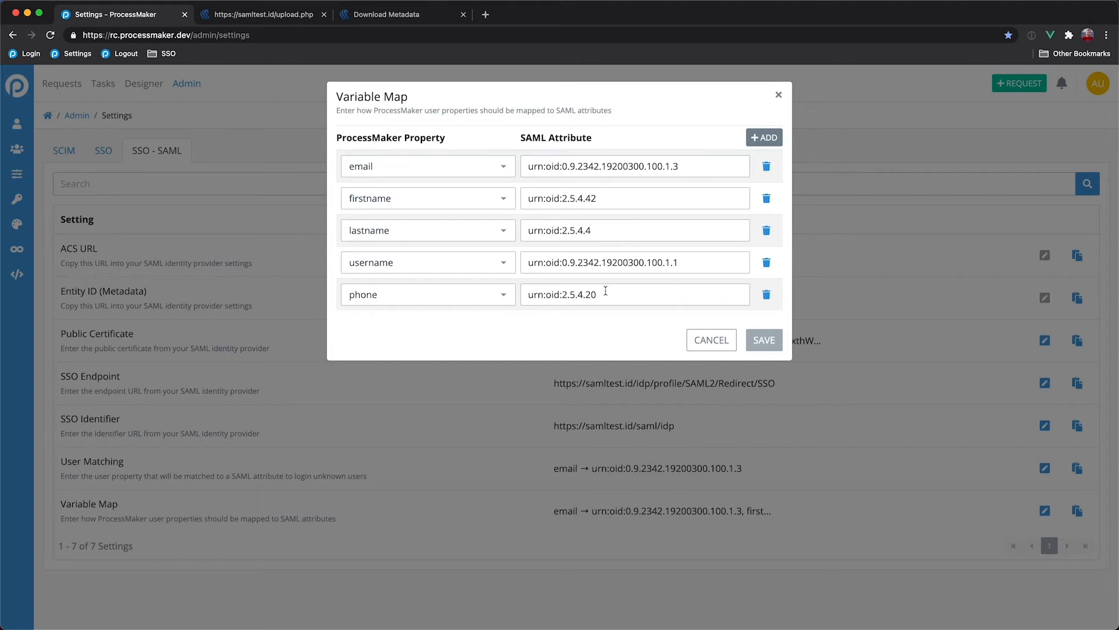
mouse_move(688, 268)
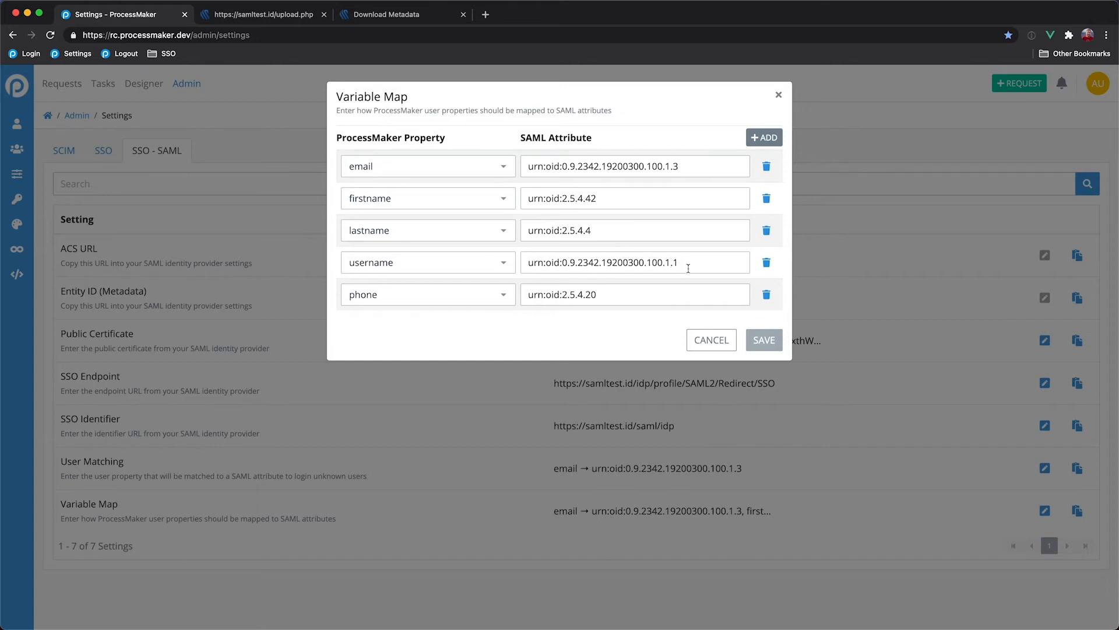
mouse_move(499, 379)
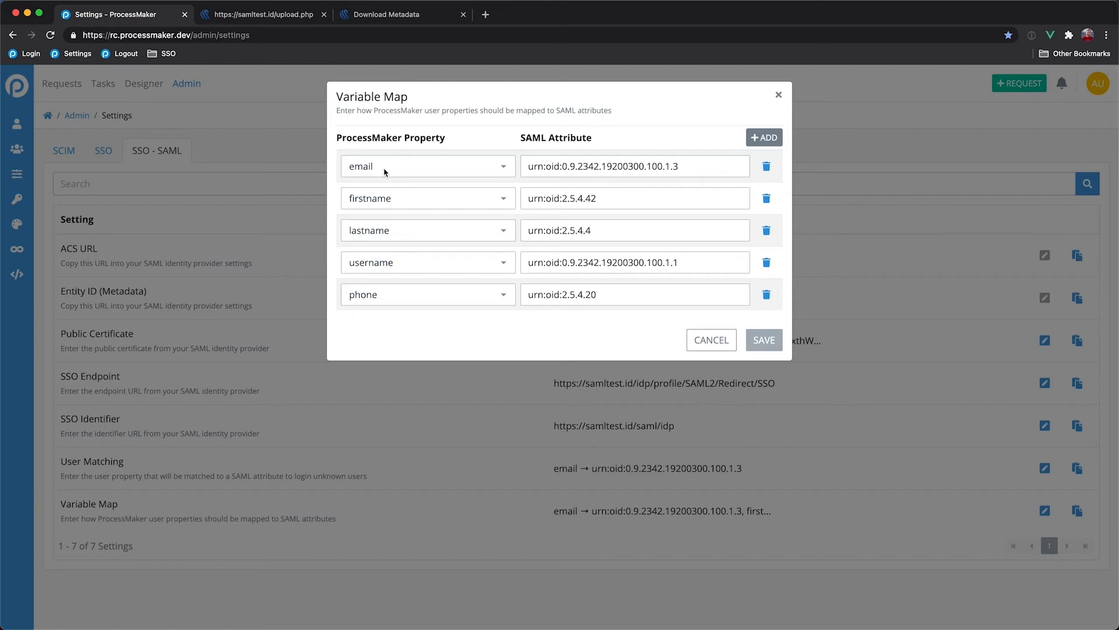
mouse_move(391, 168)
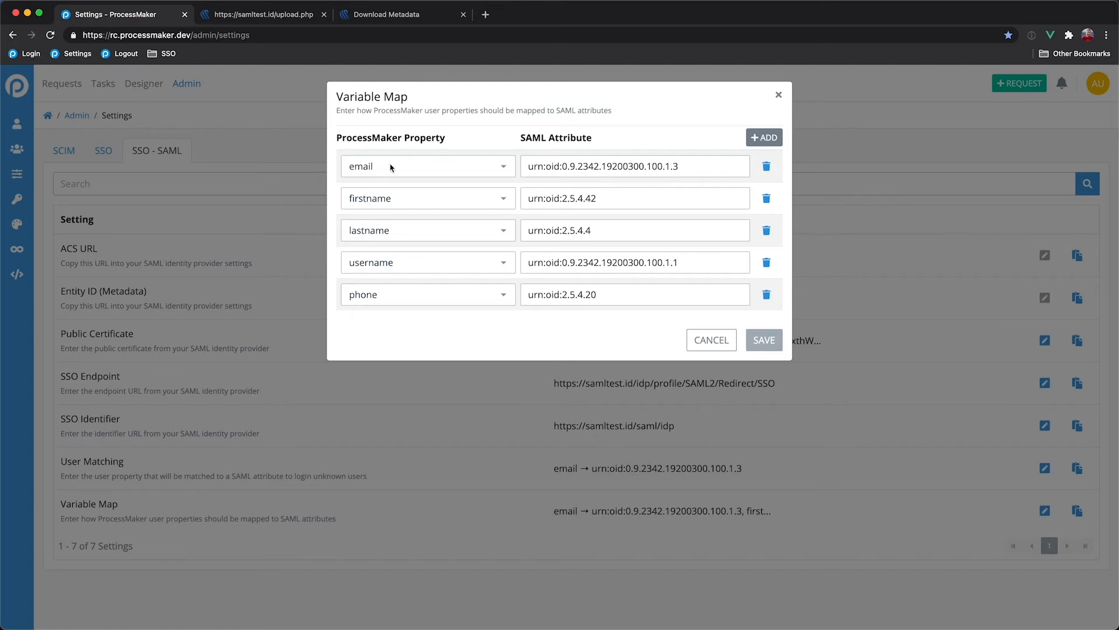
mouse_move(371, 19)
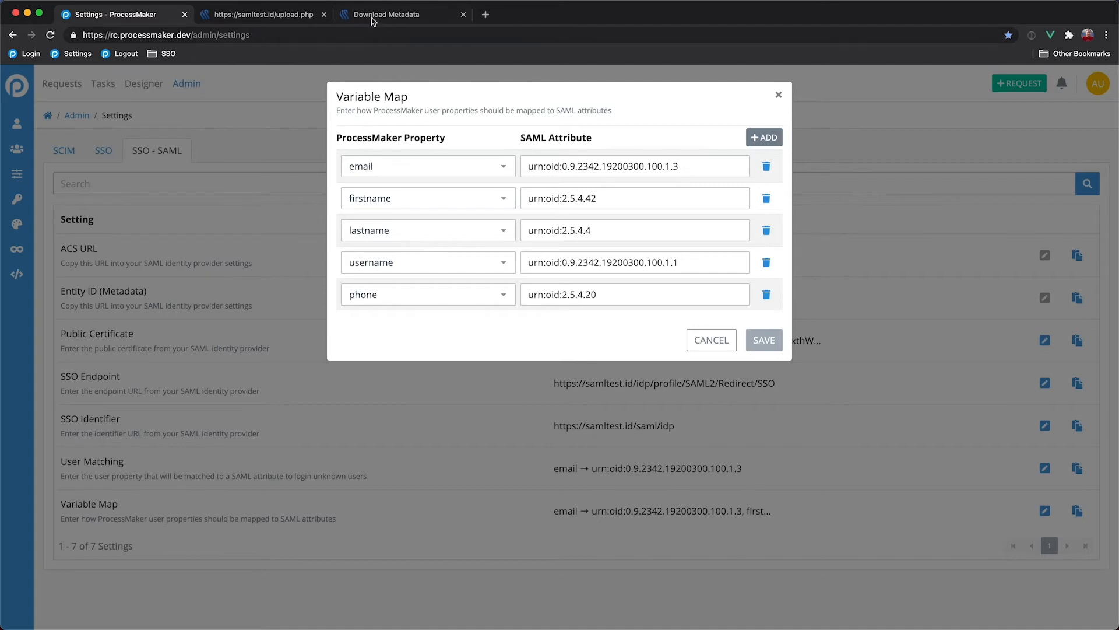
click(388, 14)
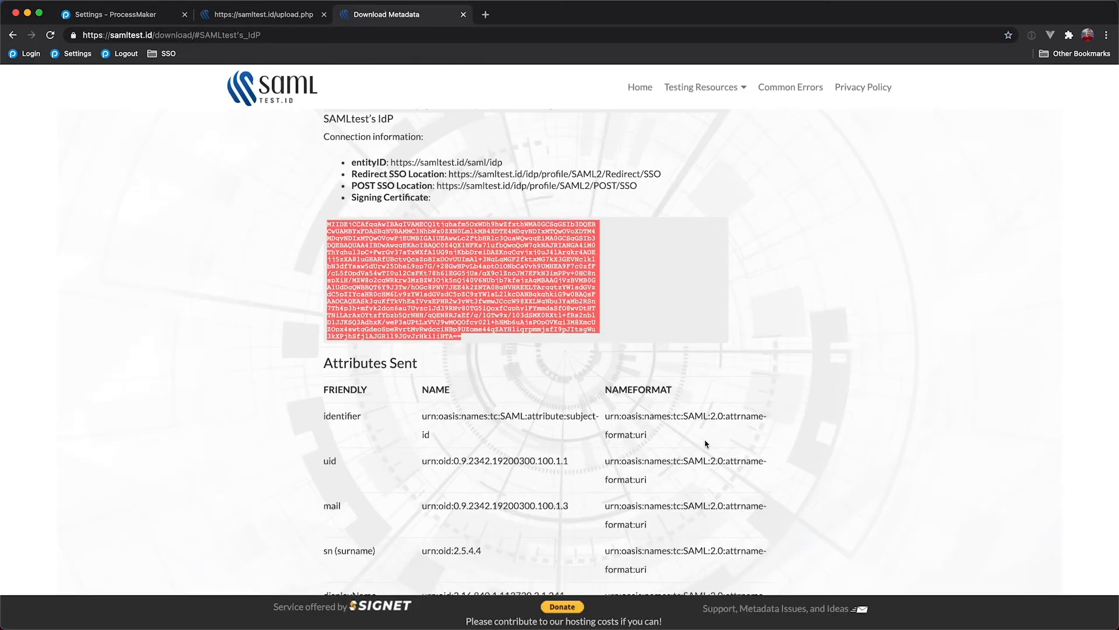
scroll(down, 3)
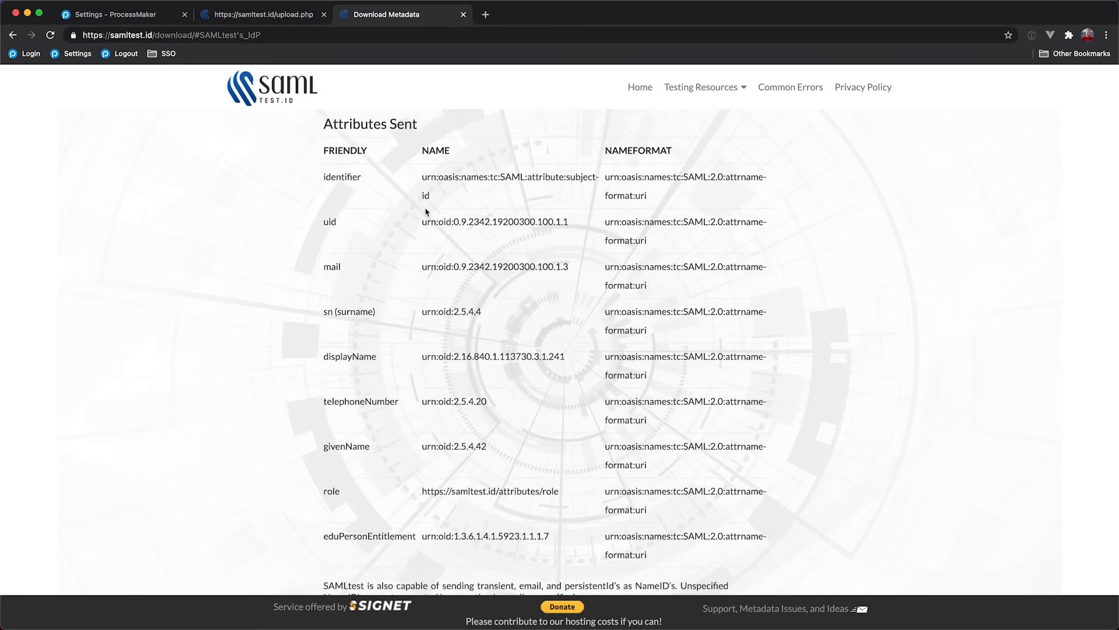
mouse_move(346, 222)
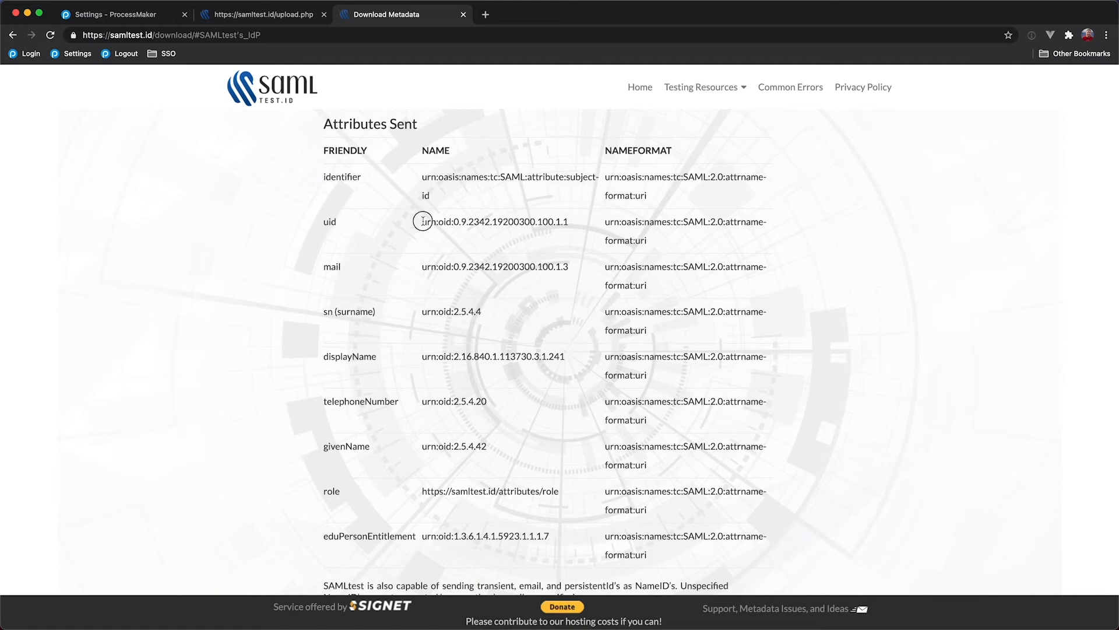
mouse_move(326, 224)
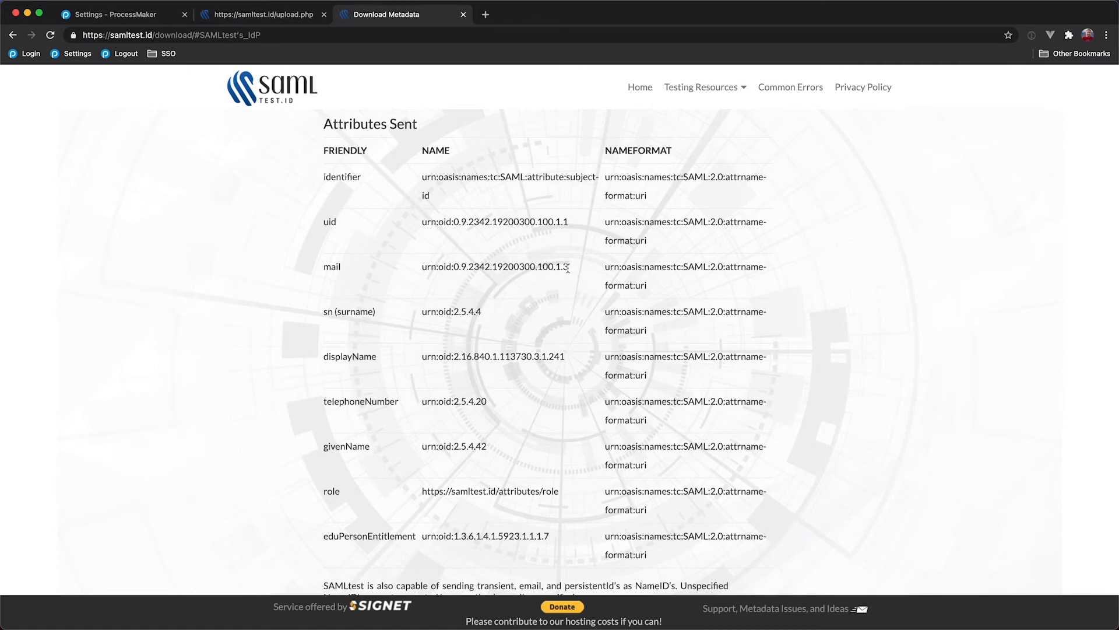
double_click(495, 266)
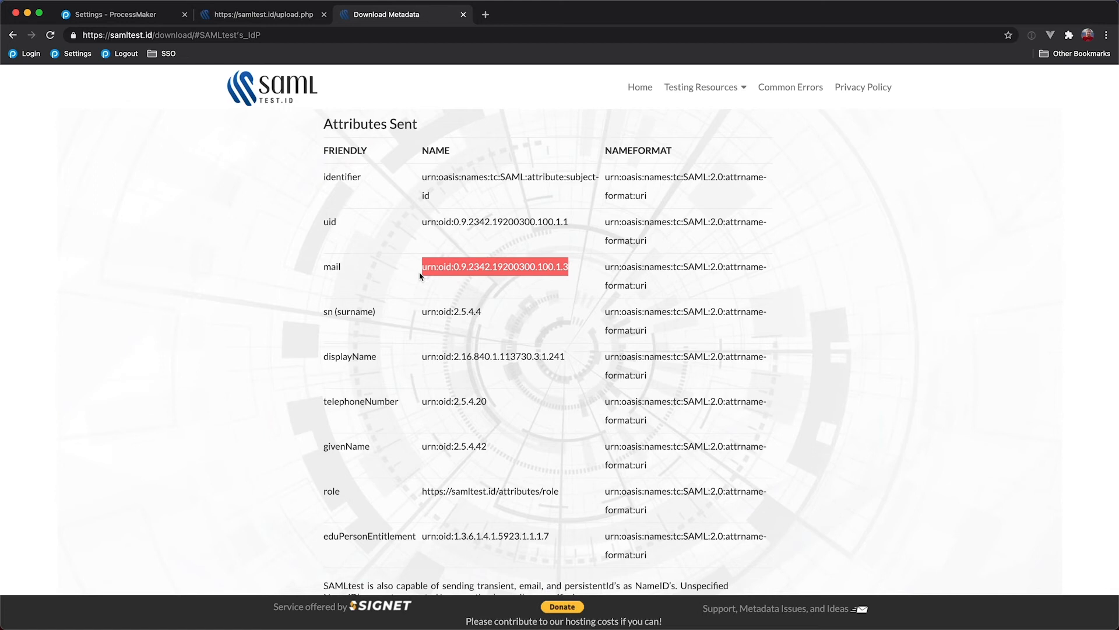
click(121, 14)
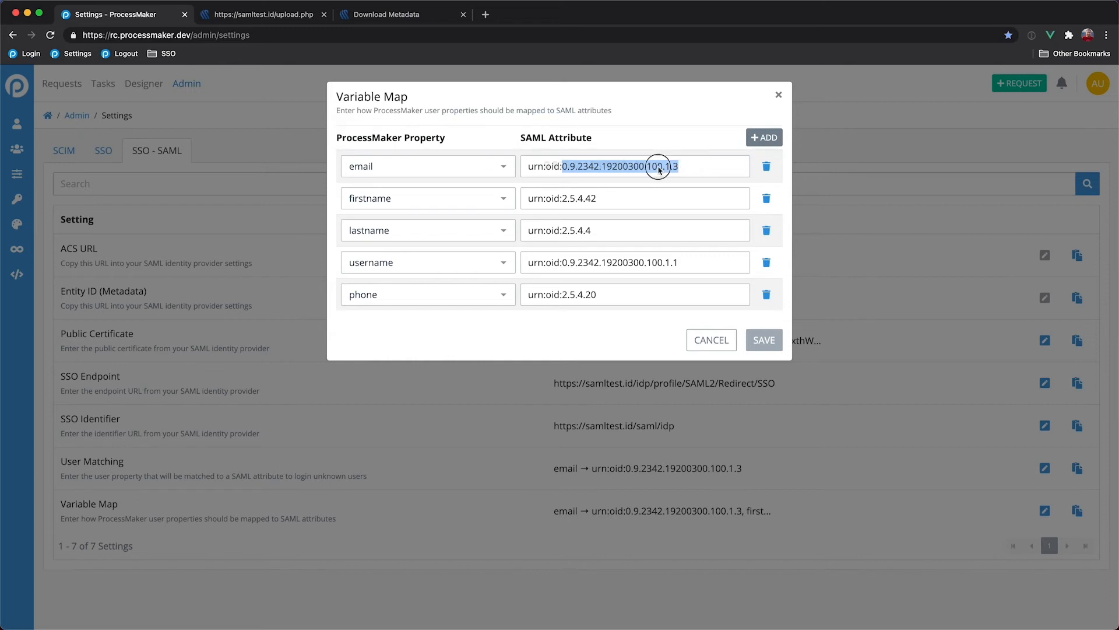
- Inspect the email SAML attribute mapping, then cancel the Variable Map without saving
click(689, 166)
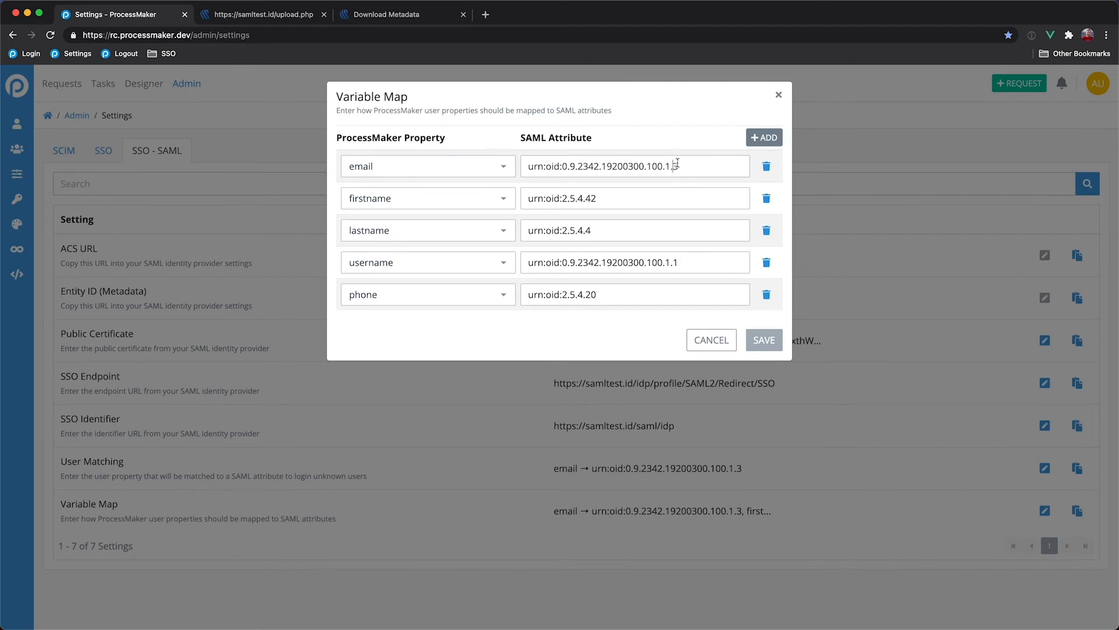
triple_click(634, 165)
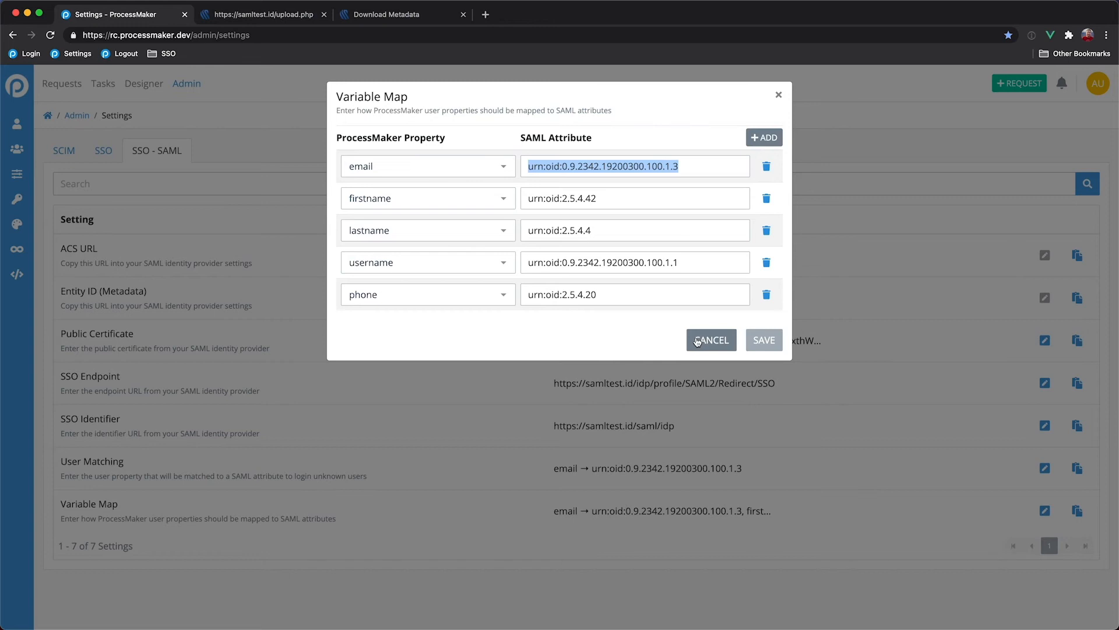
click(711, 340)
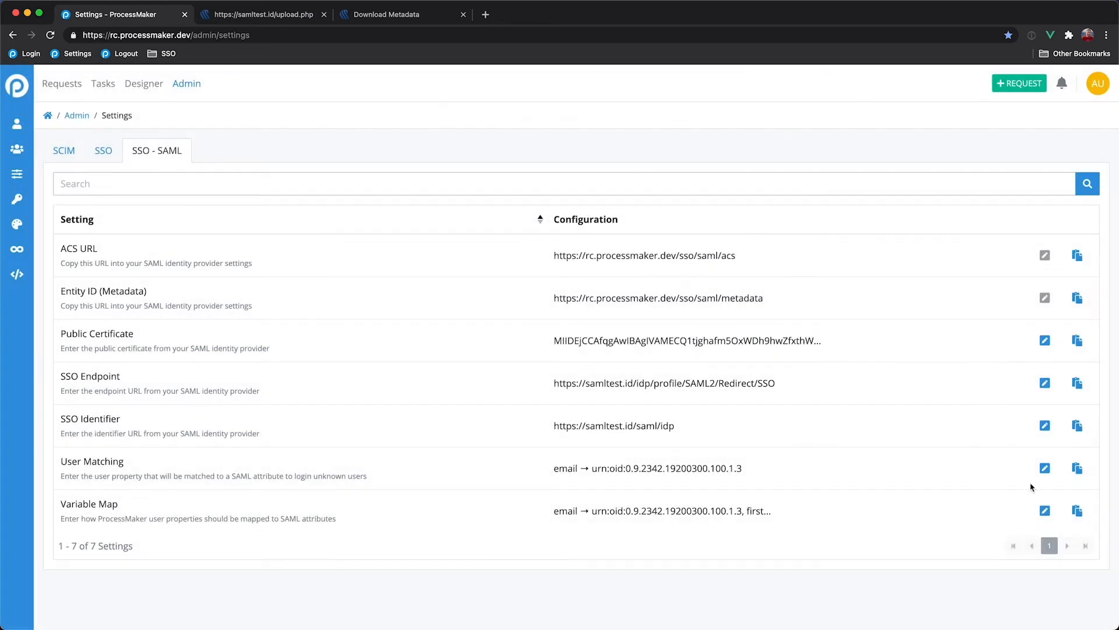
mouse_move(1044, 468)
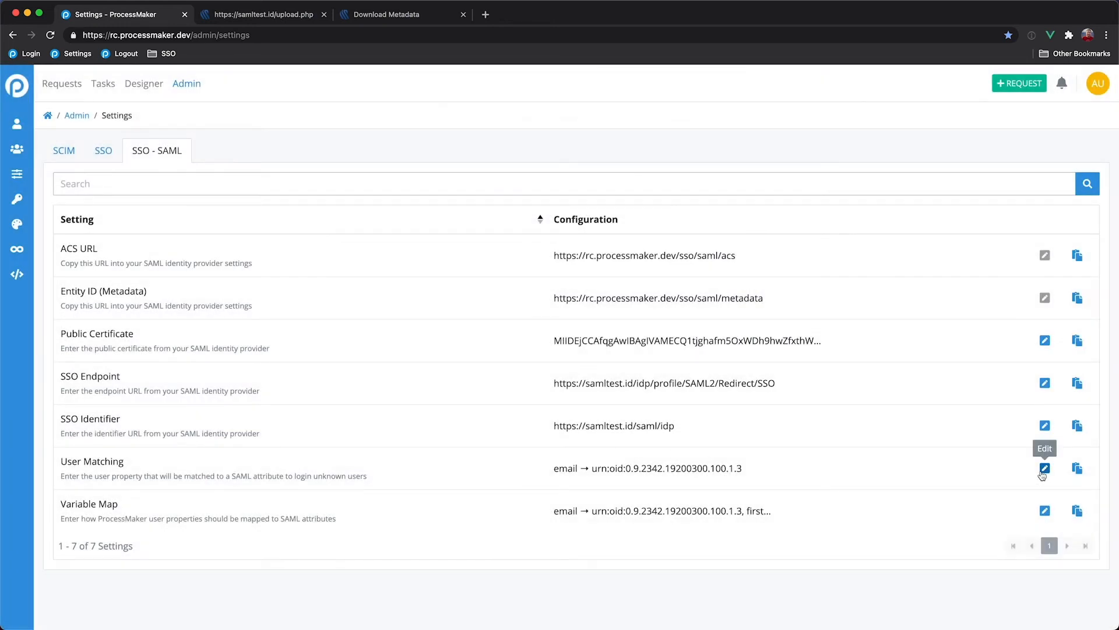
click(1044, 468)
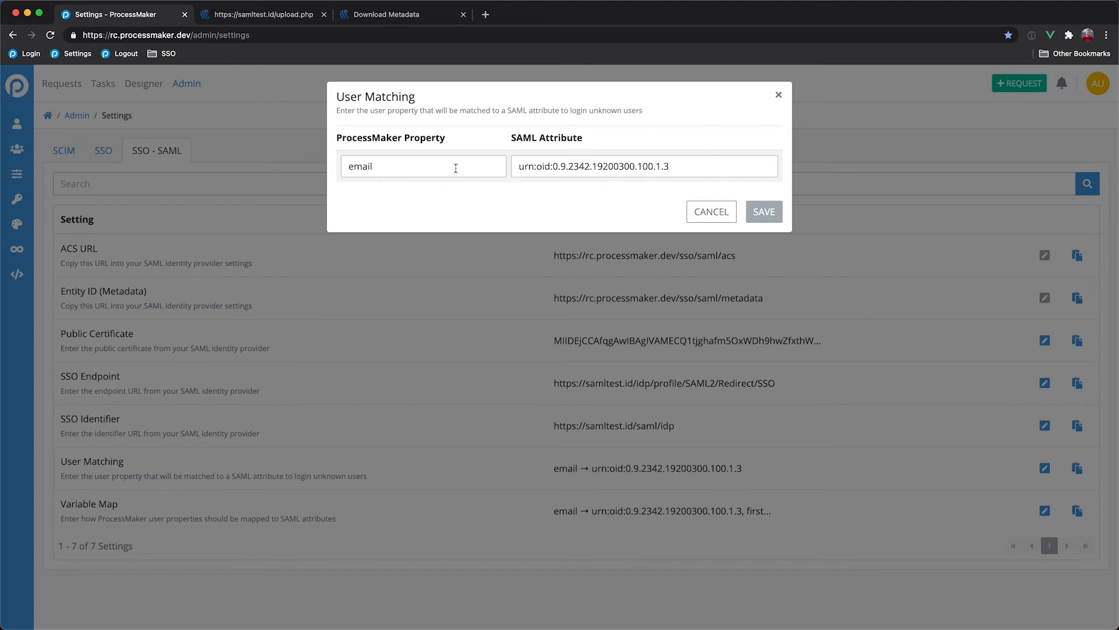
double_click(359, 166)
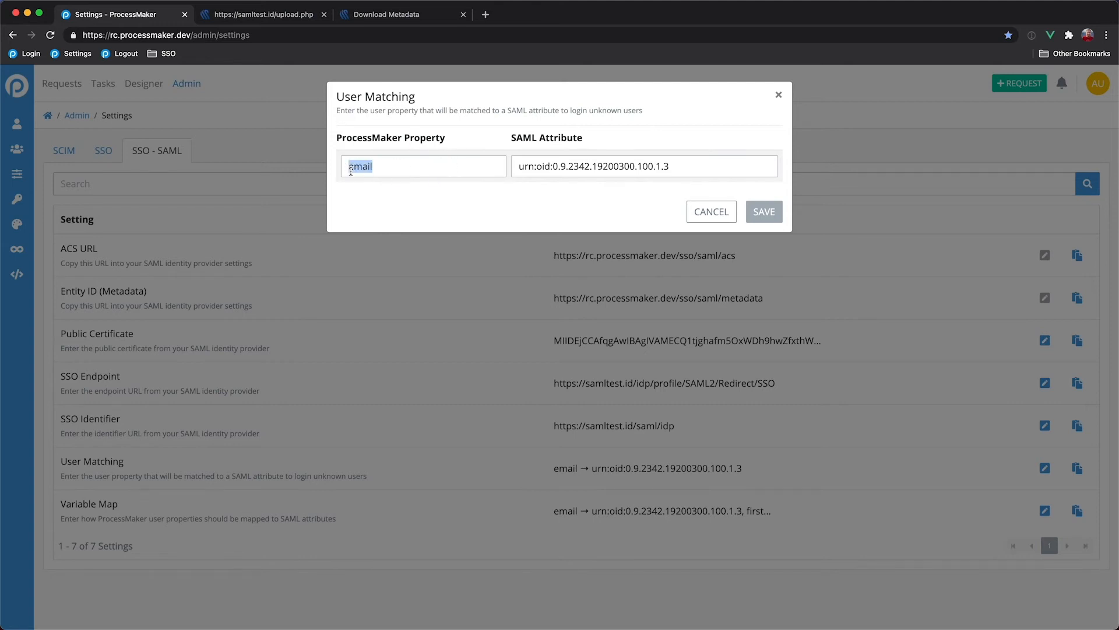
mouse_move(467, 184)
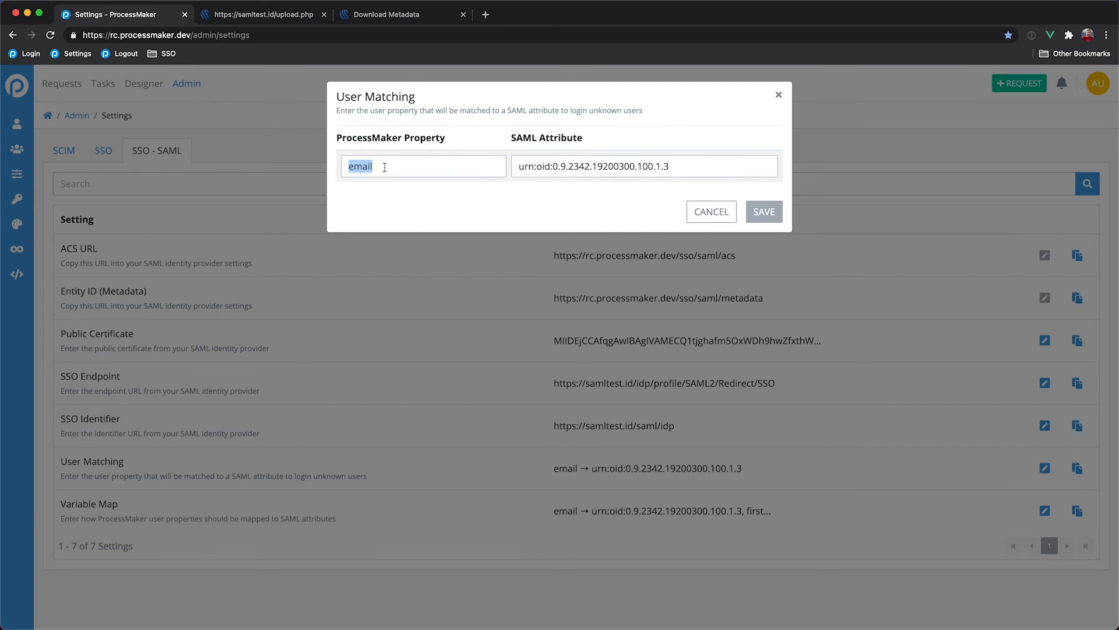
mouse_move(390, 167)
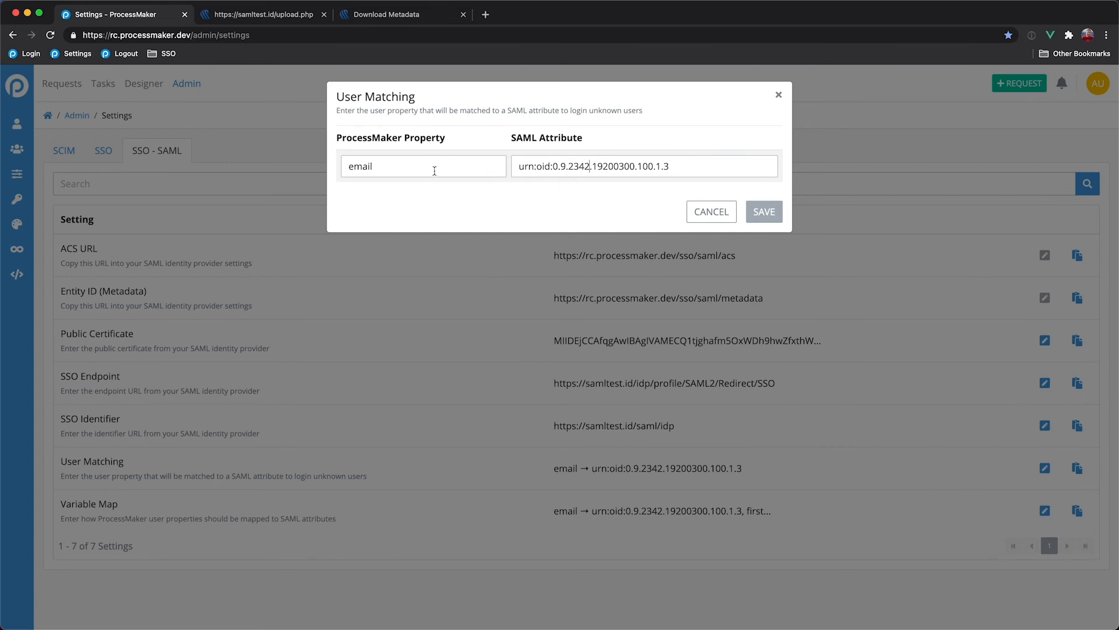
mouse_move(381, 165)
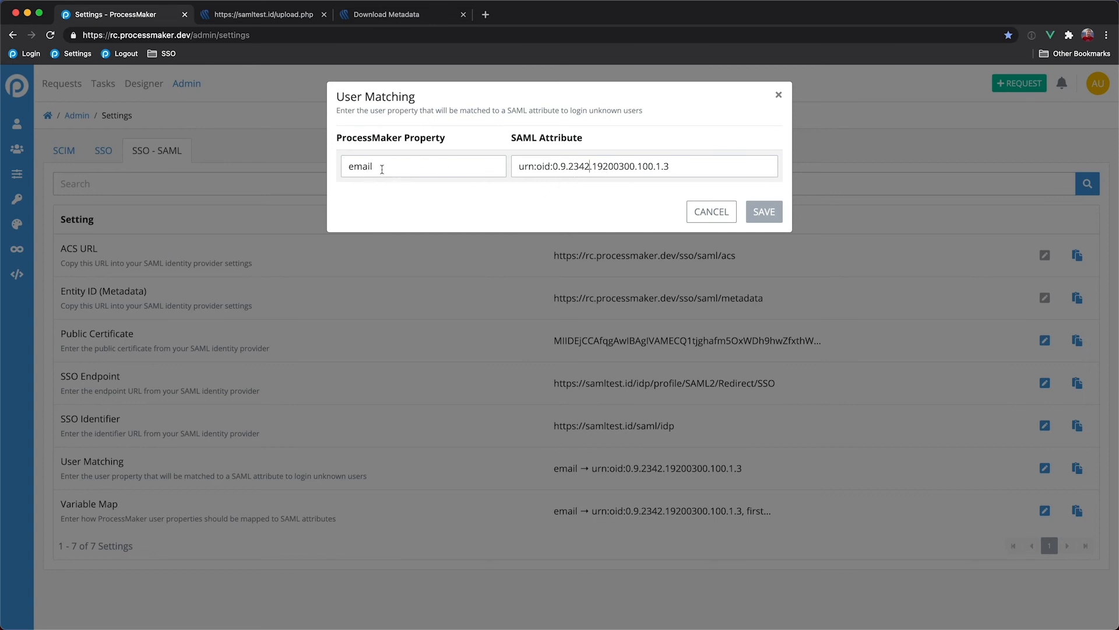
mouse_move(669, 203)
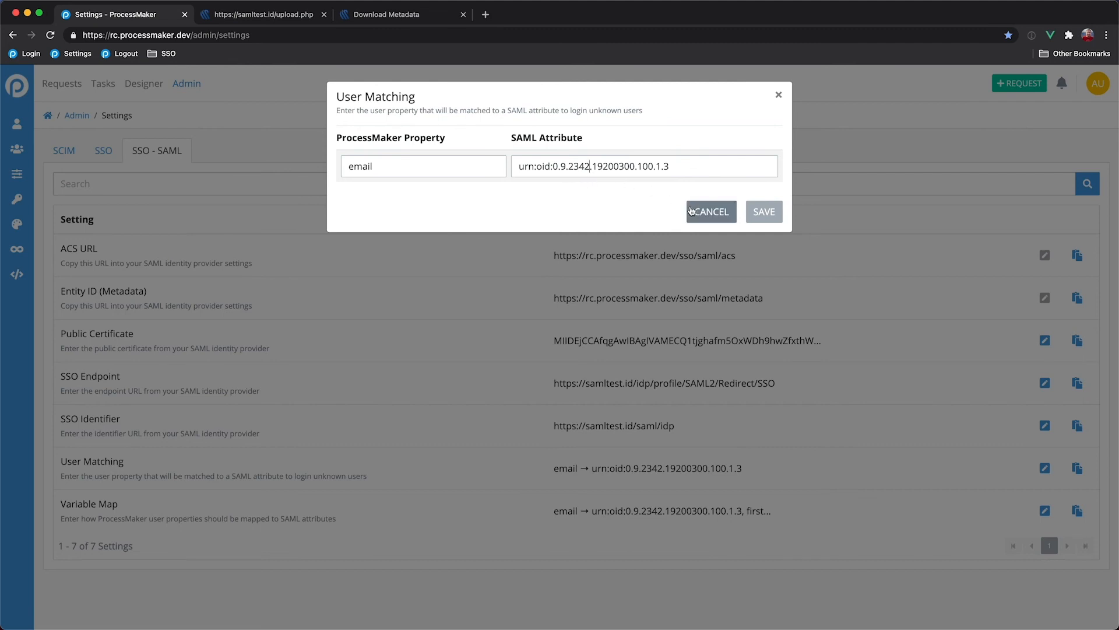
click(711, 211)
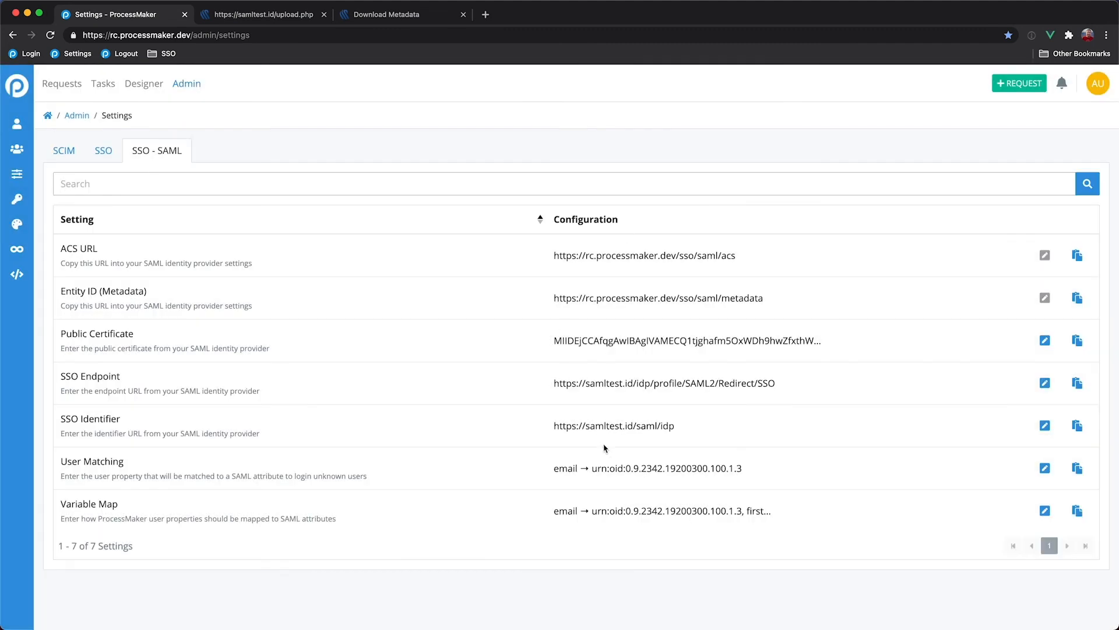
mouse_move(610, 468)
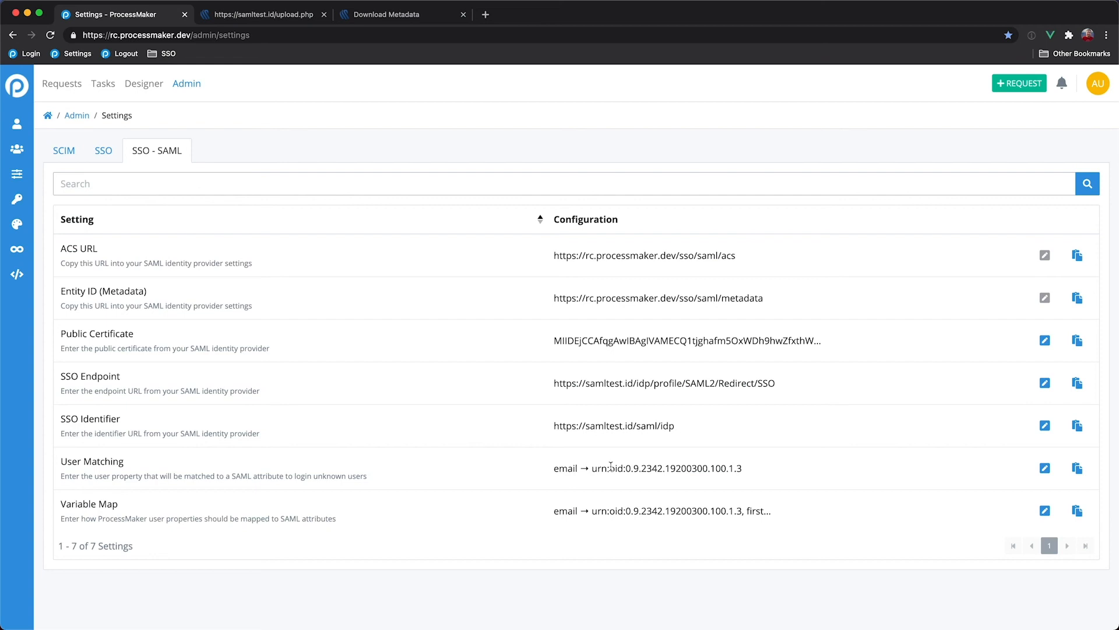
mouse_move(623, 189)
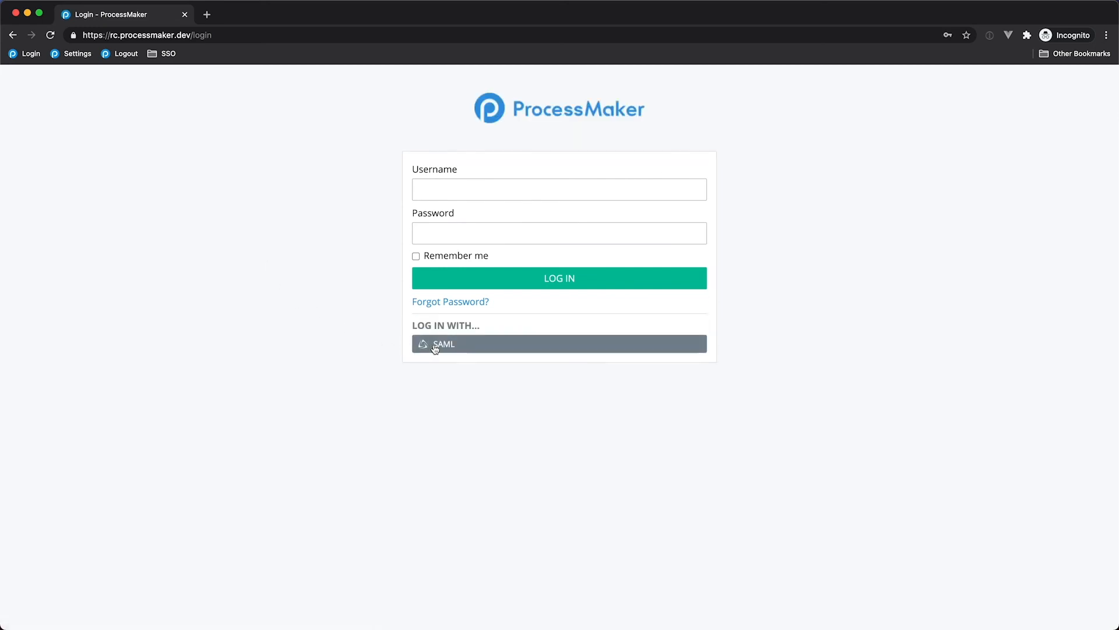
click(559, 343)
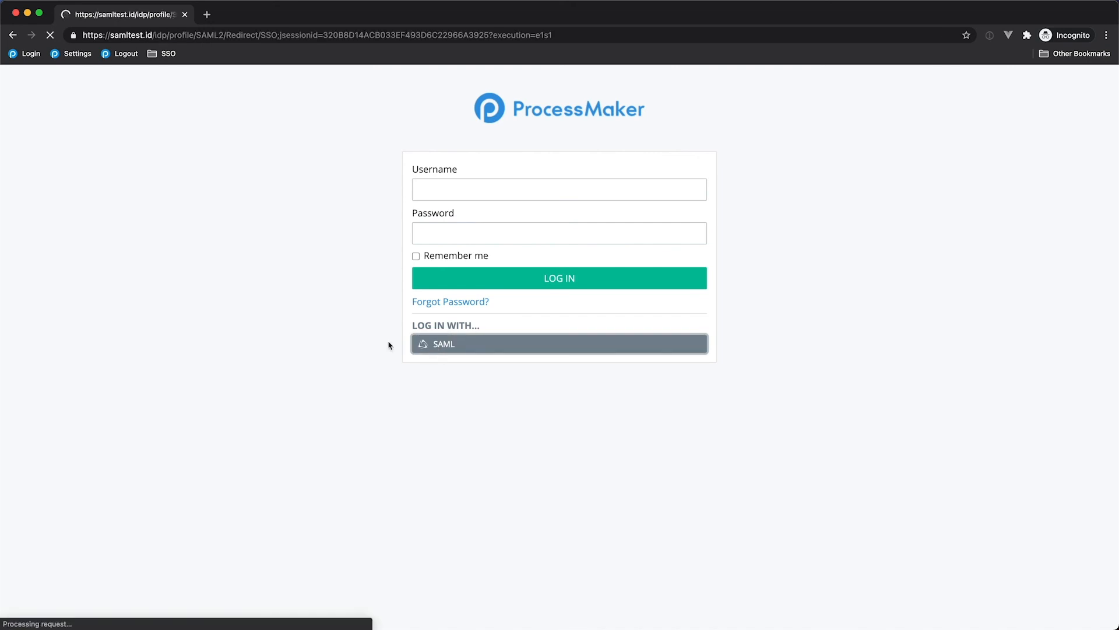
click(559, 344)
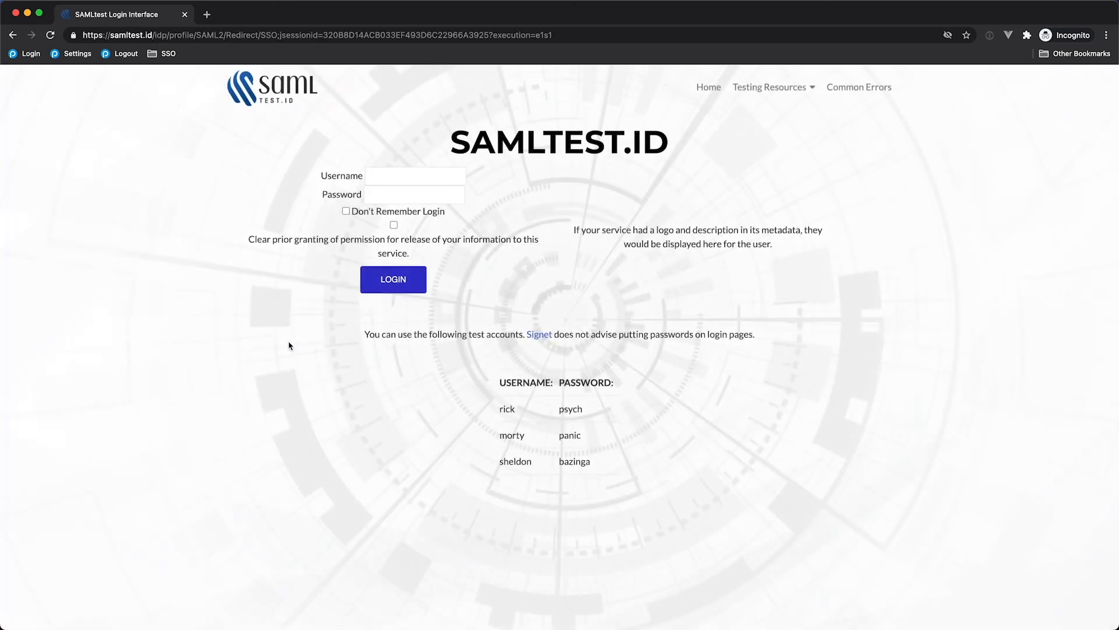
mouse_move(539, 400)
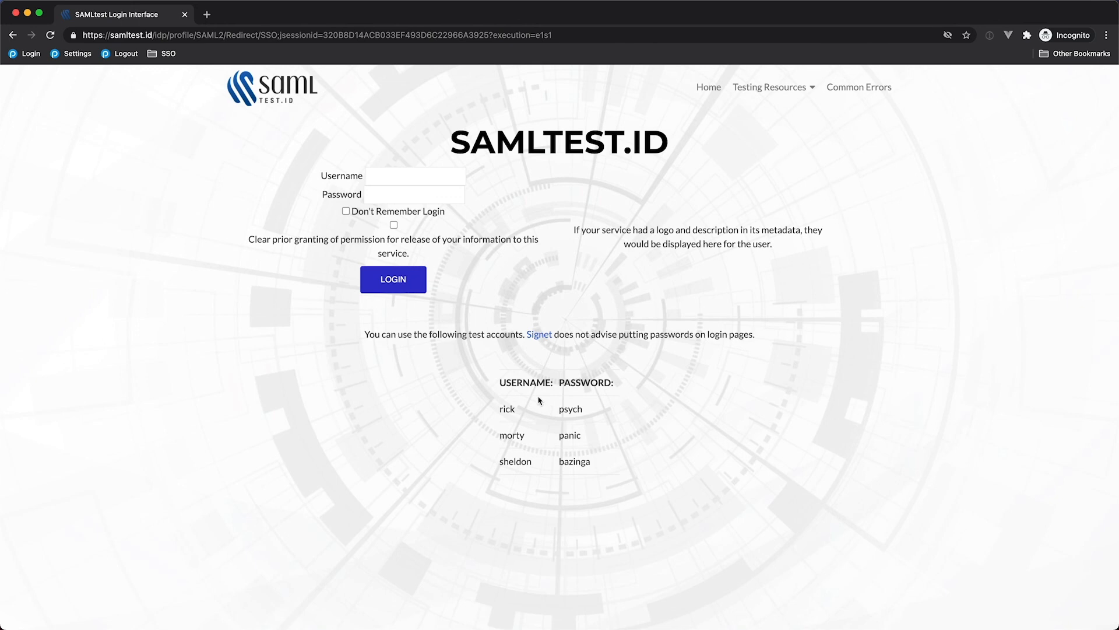
mouse_move(506, 409)
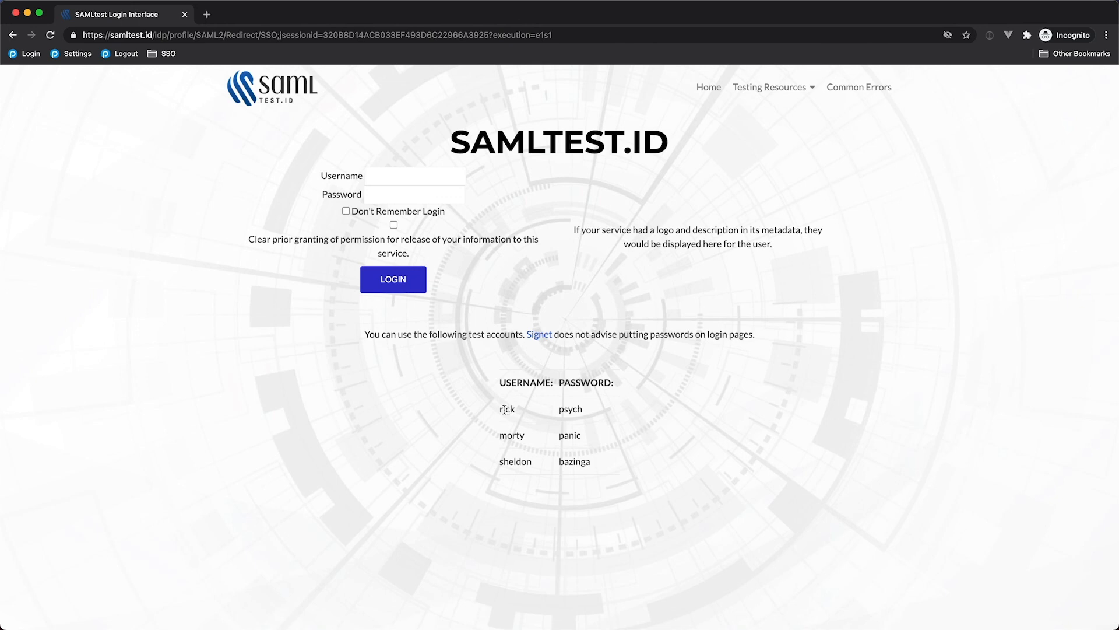
mouse_move(502, 401)
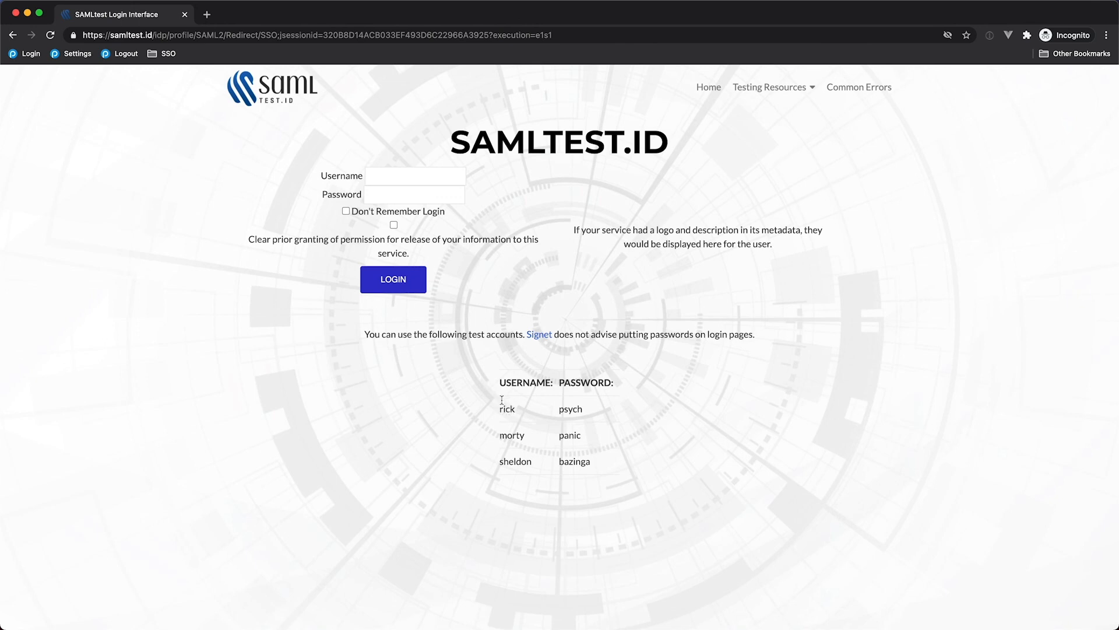
click(417, 176)
text(rick)
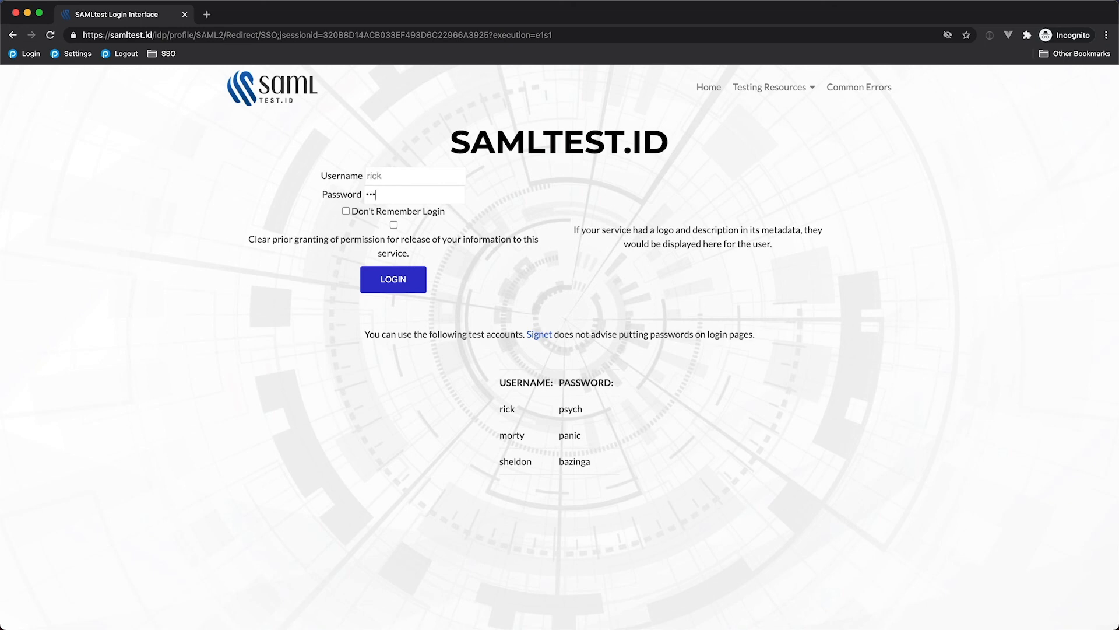
click(392, 279)
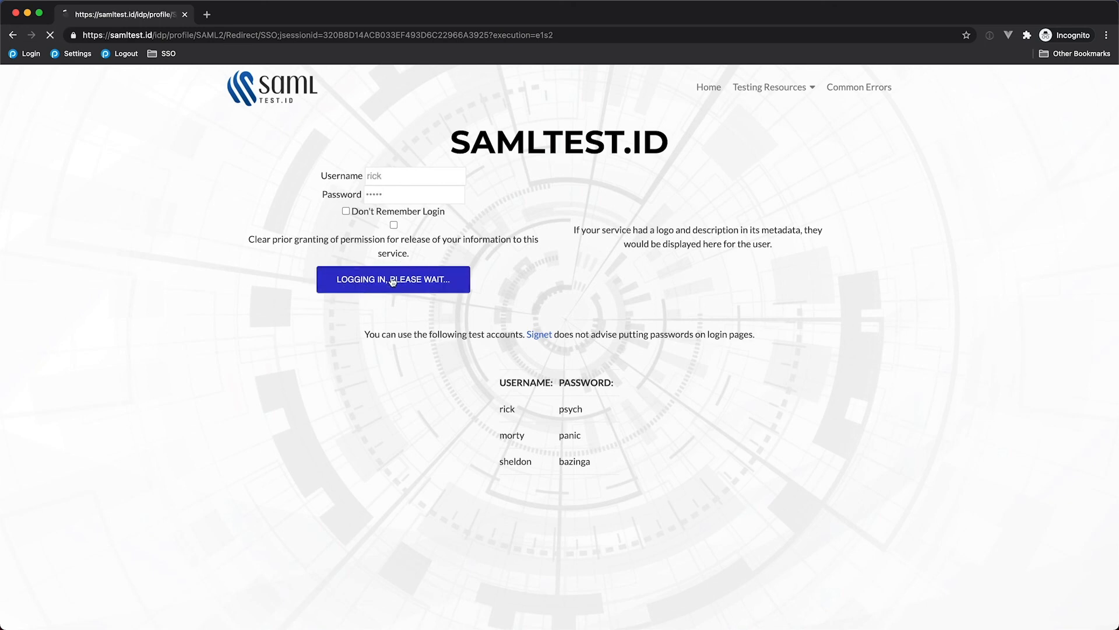
click(393, 279)
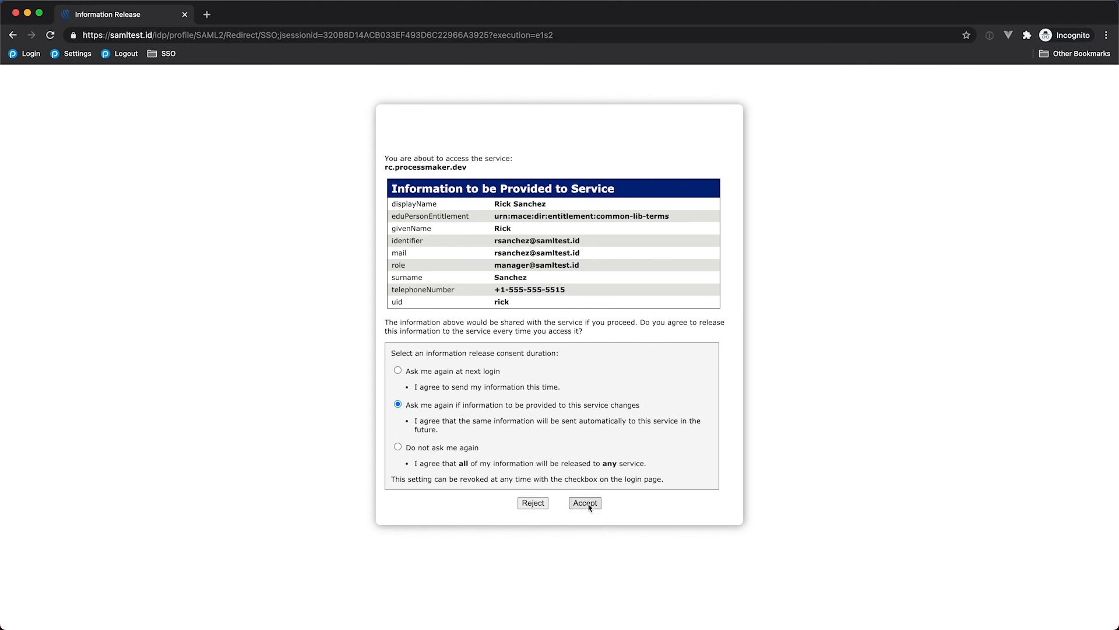
click(584, 502)
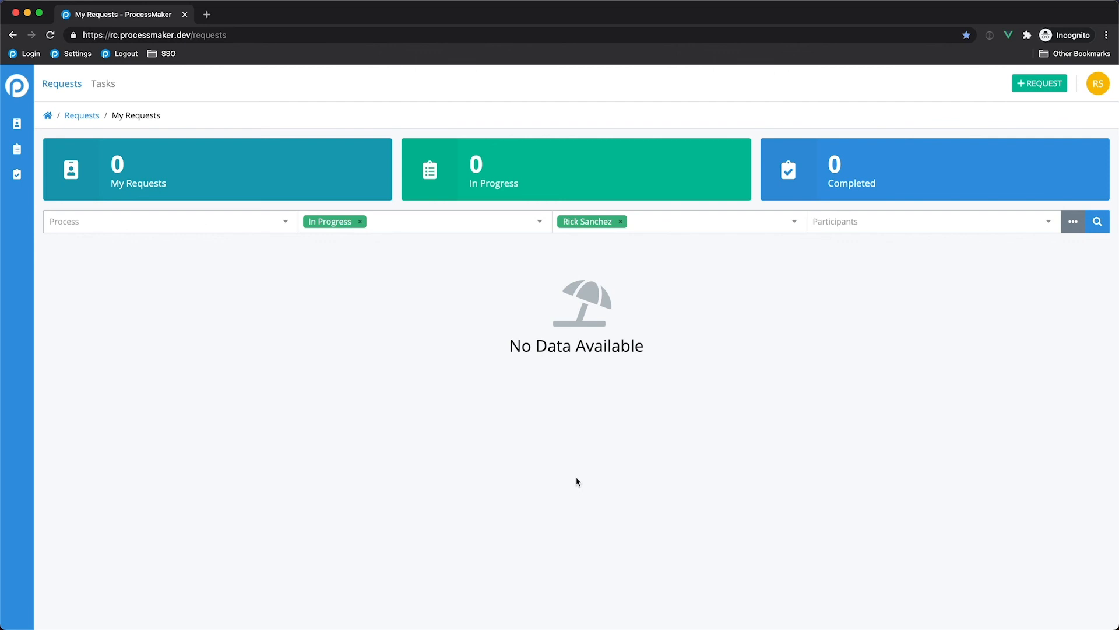
mouse_move(469, 389)
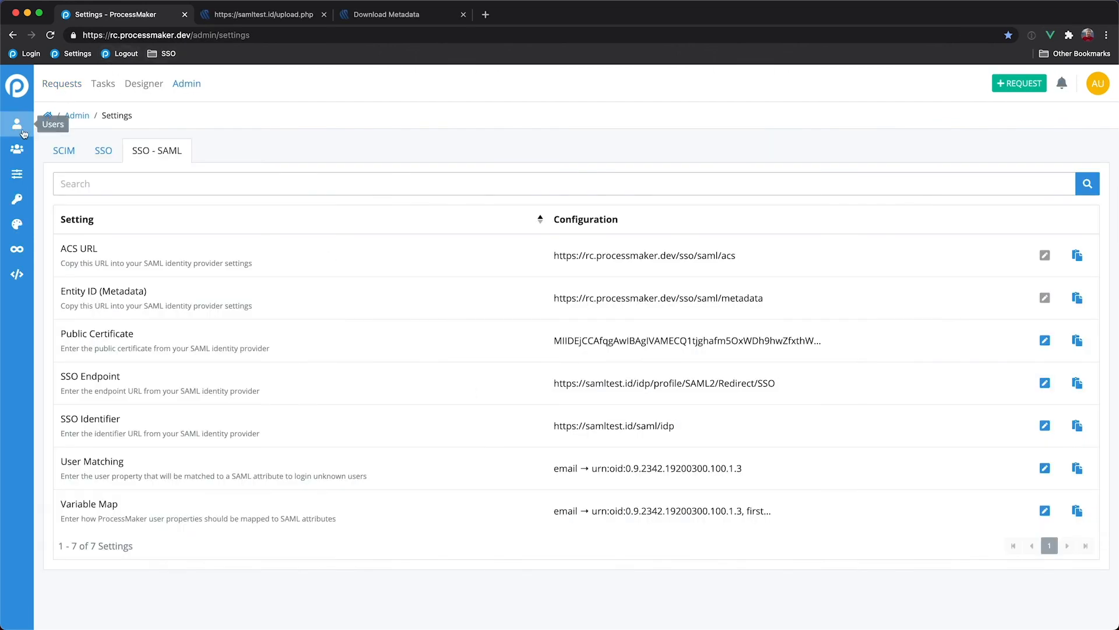
- Open the Users list showing active user rick (Rick Sanchez) beside admin
click(16, 124)
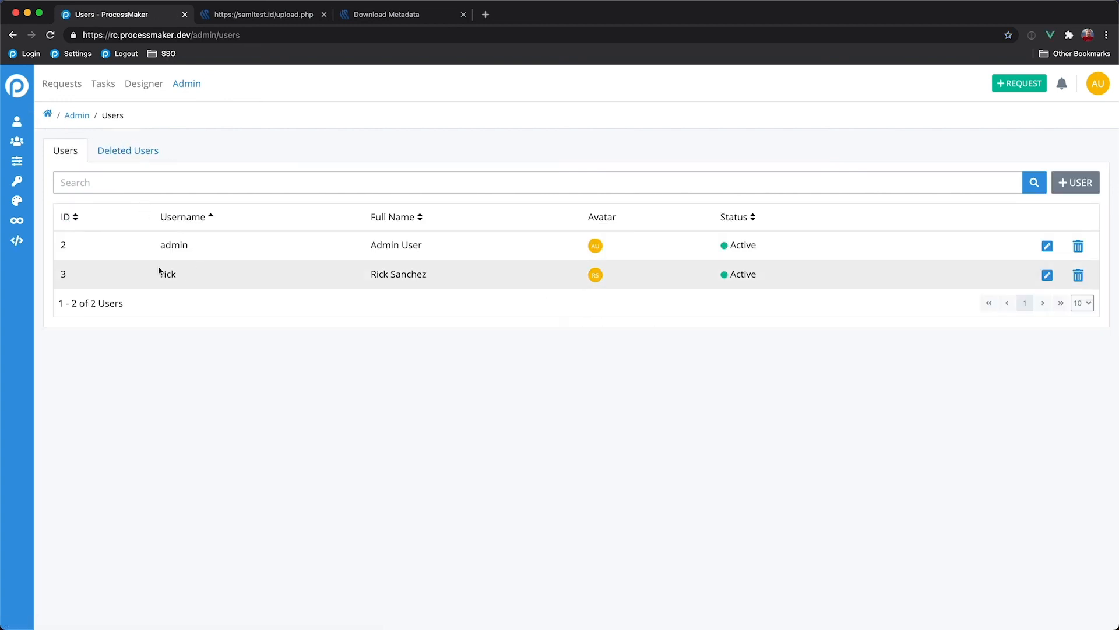
mouse_move(351, 278)
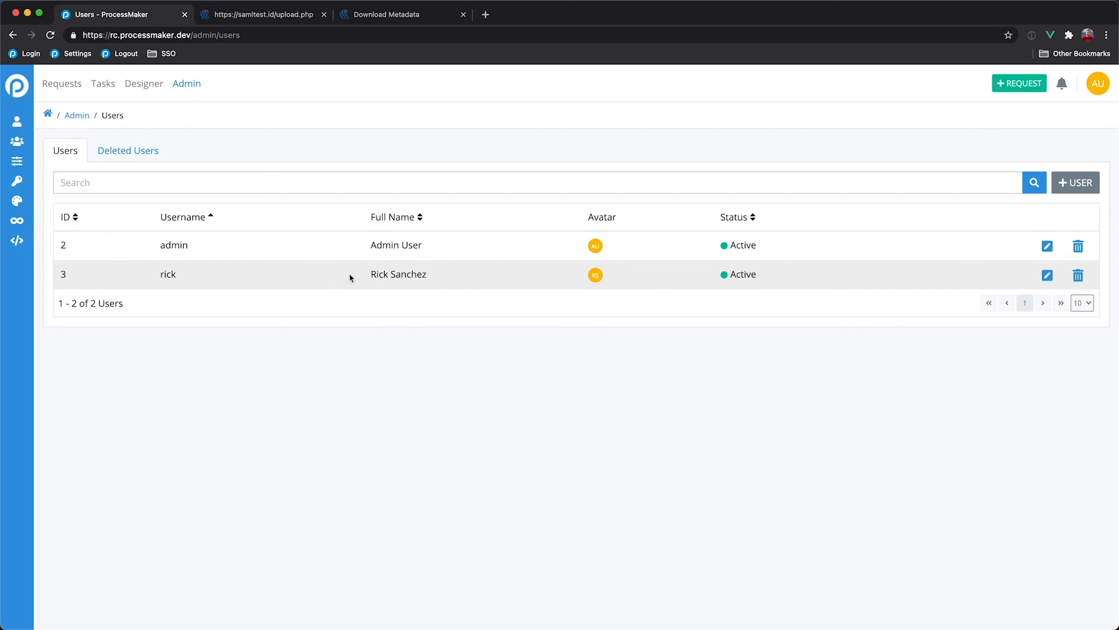
mouse_move(376, 286)
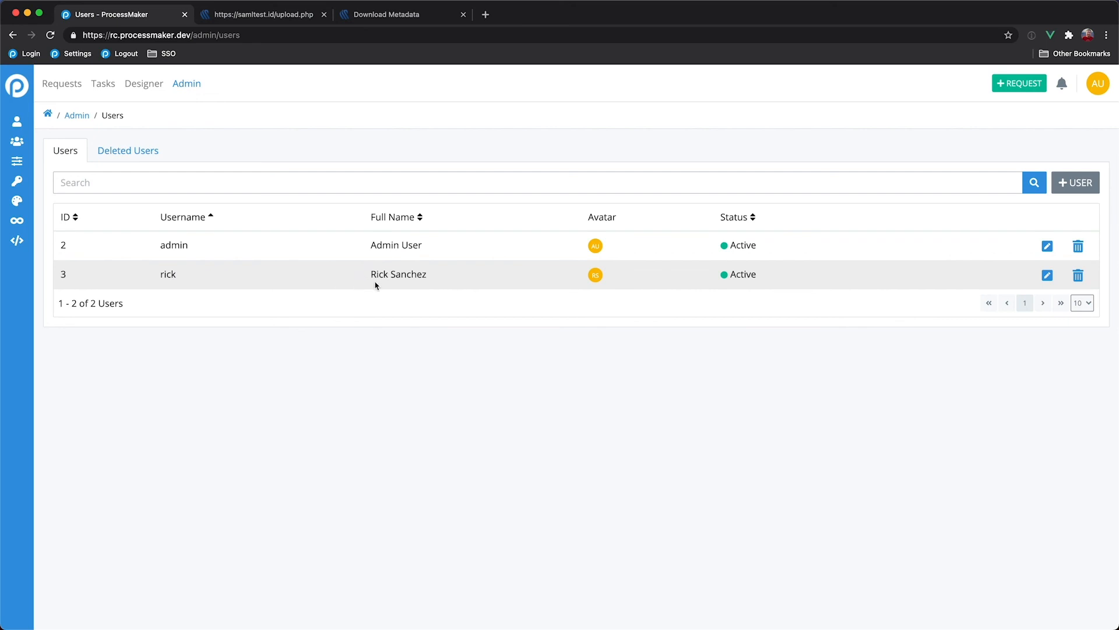
mouse_move(381, 308)
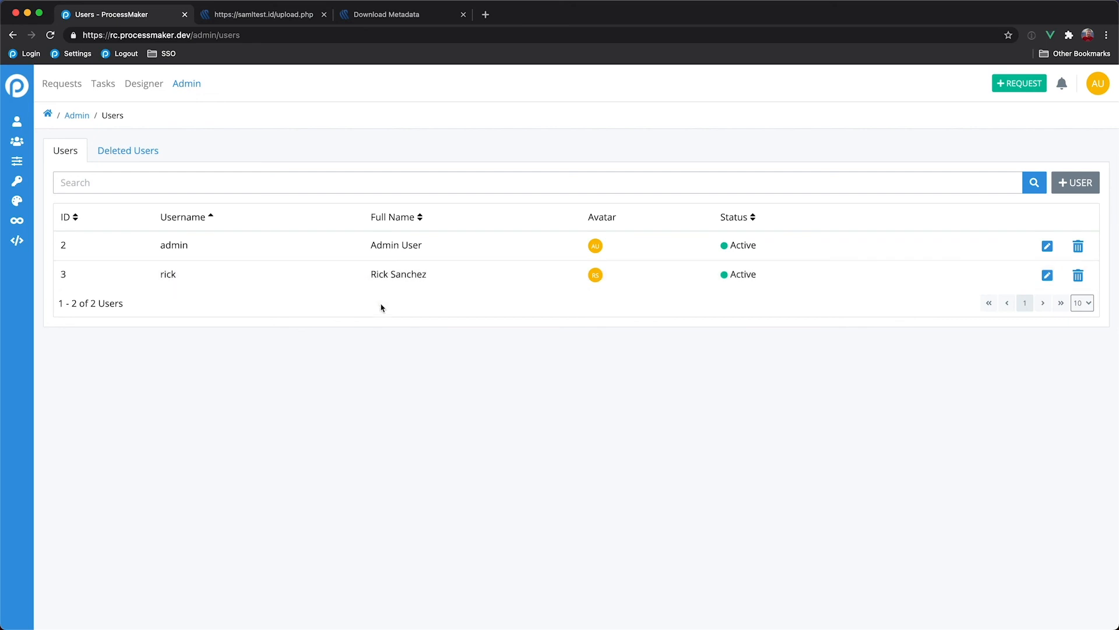